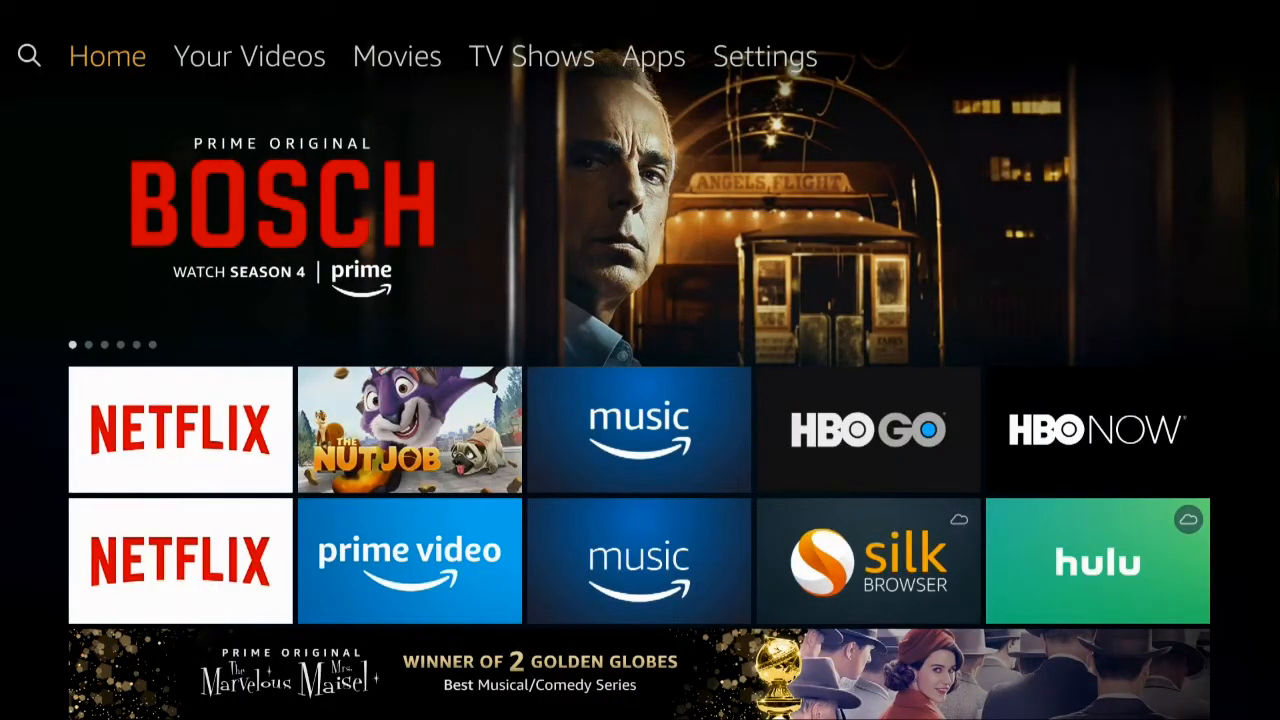
- Turn on Apps from Unknown Sources in Developer Options and confirm the warning
{"action": "left_click", "coordinate": [764, 56]}
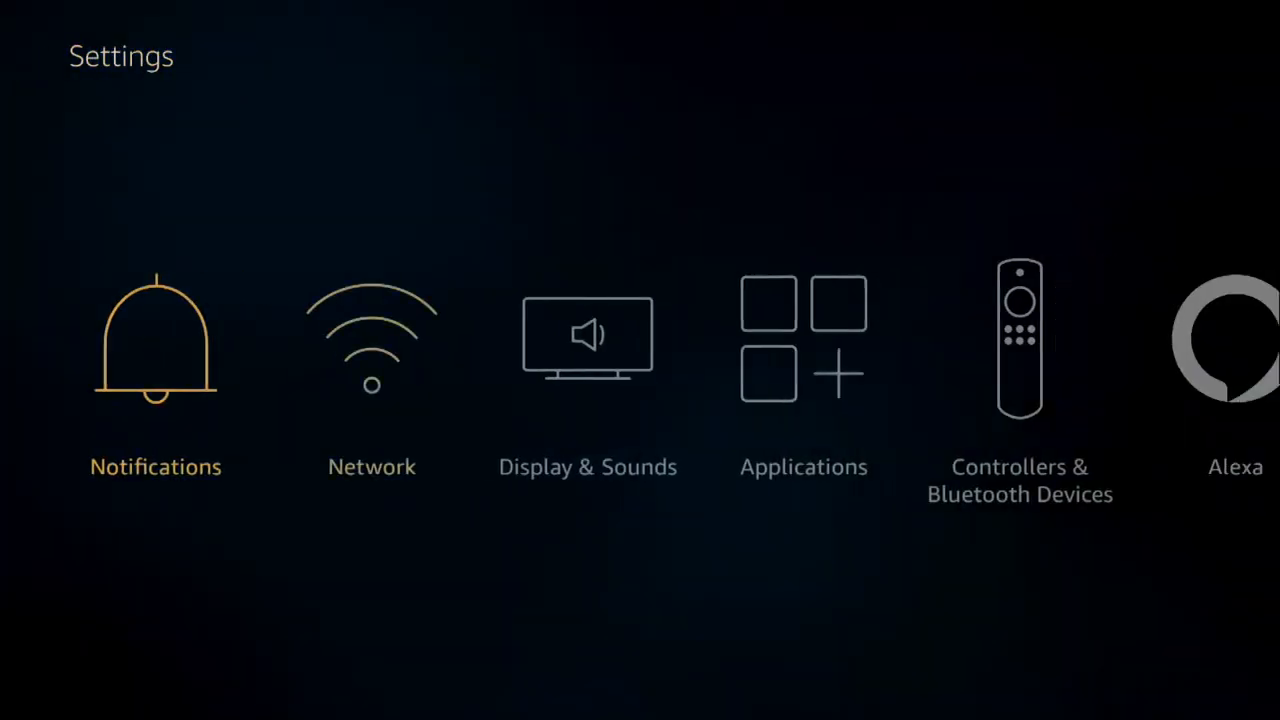
{"action": "scroll", "scroll_direction": "right", "scroll_amount": 3}
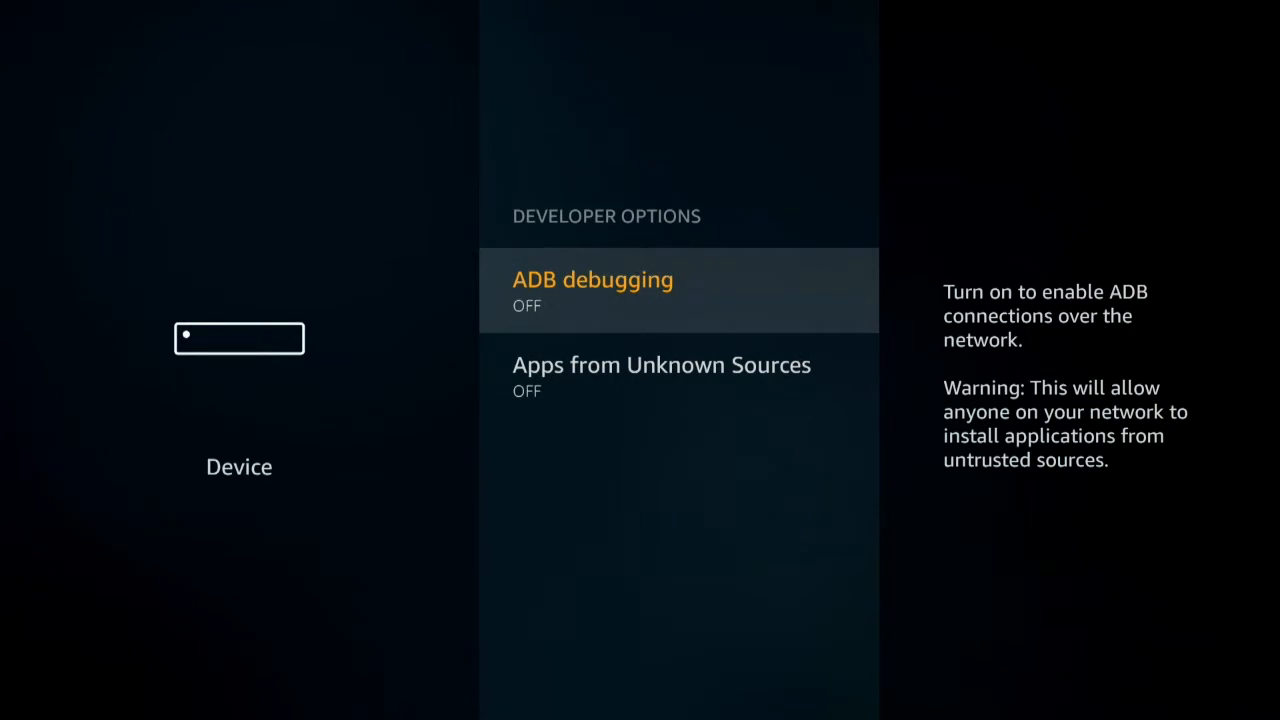
{"action": "left_click", "coordinate": [661, 375]}
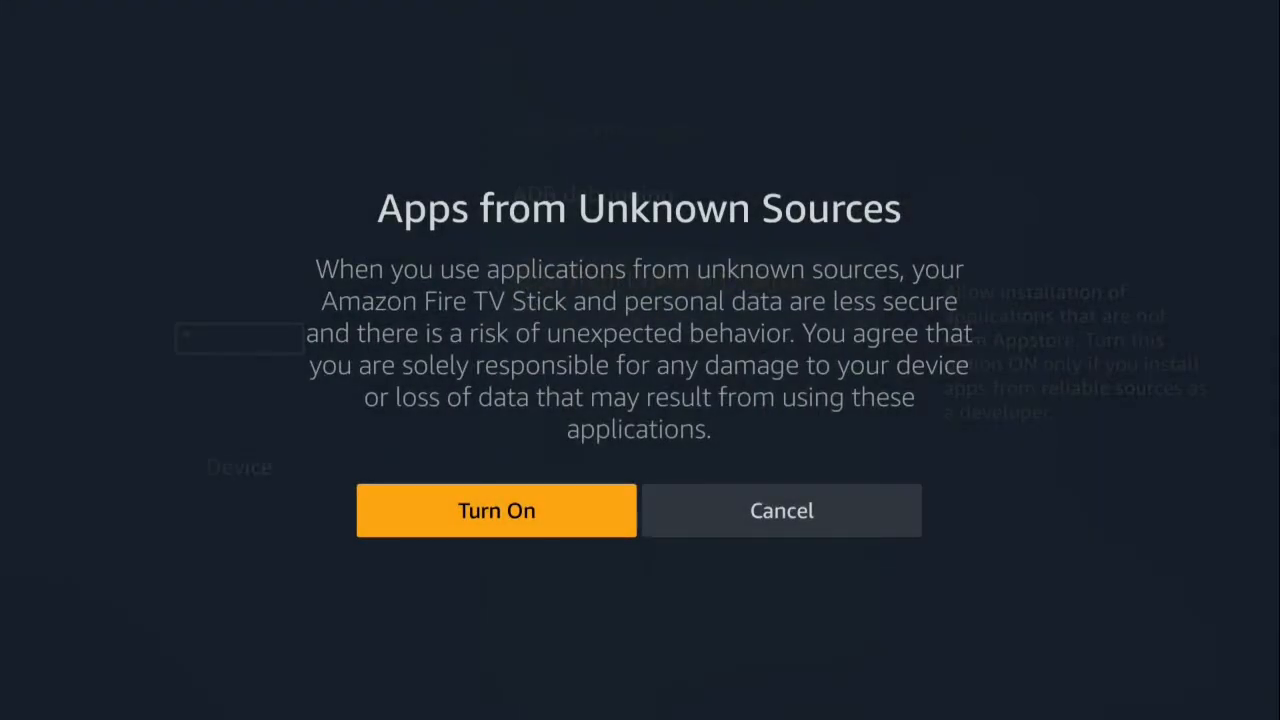
{"action": "left_click", "coordinate": [496, 510]}
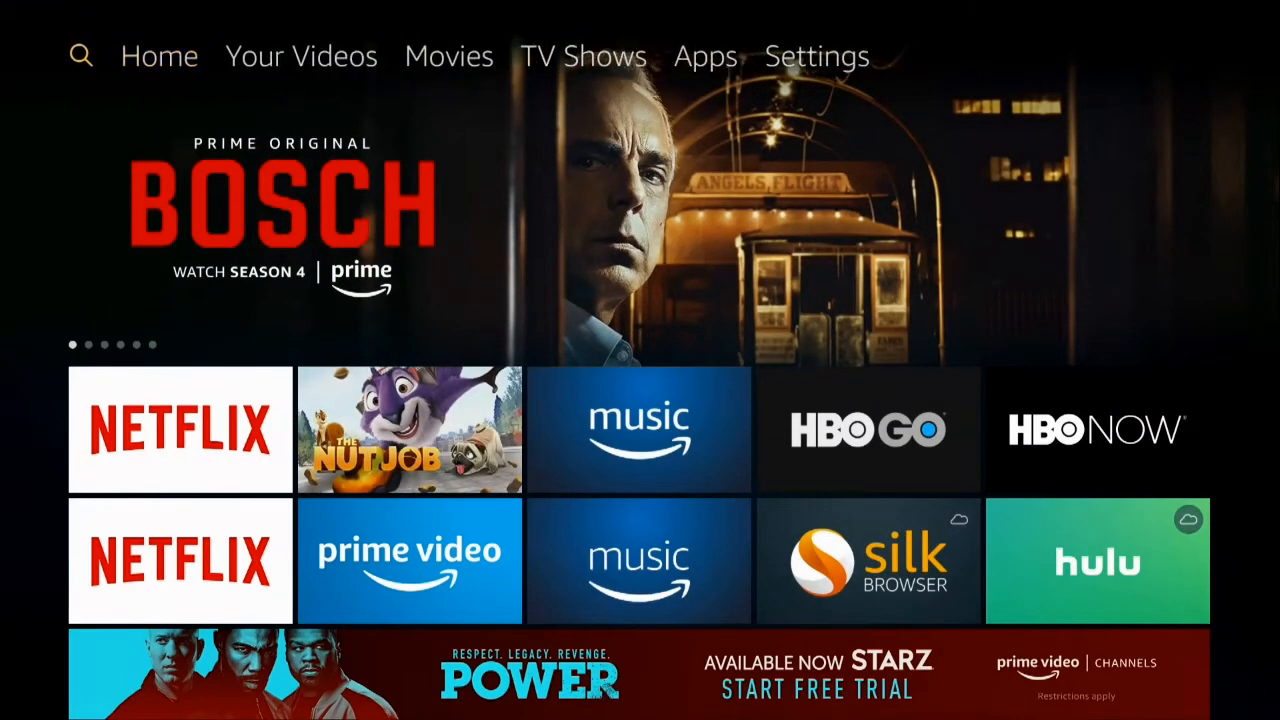
- Search for Downloader by spelling D-O-W and picking the Downloader suggestion
{"action": "left_click", "coordinate": [80, 55]}
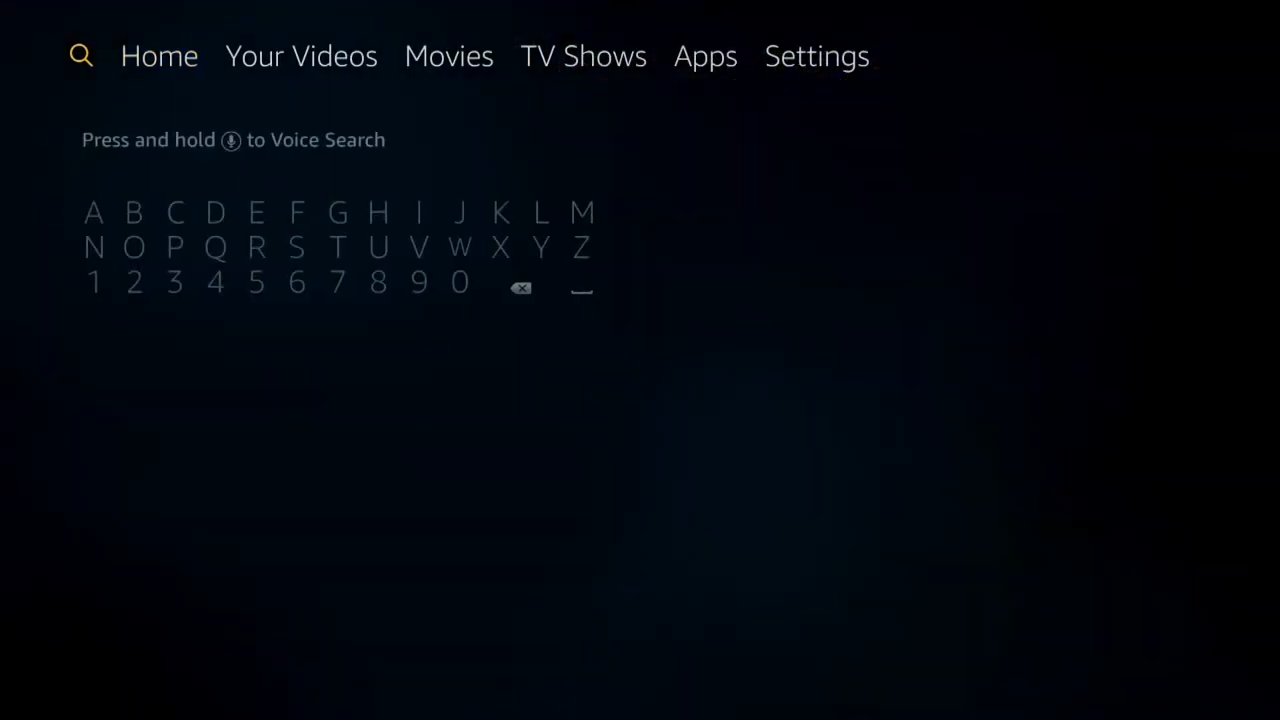
{"action": "left_click", "coordinate": [215, 212]}
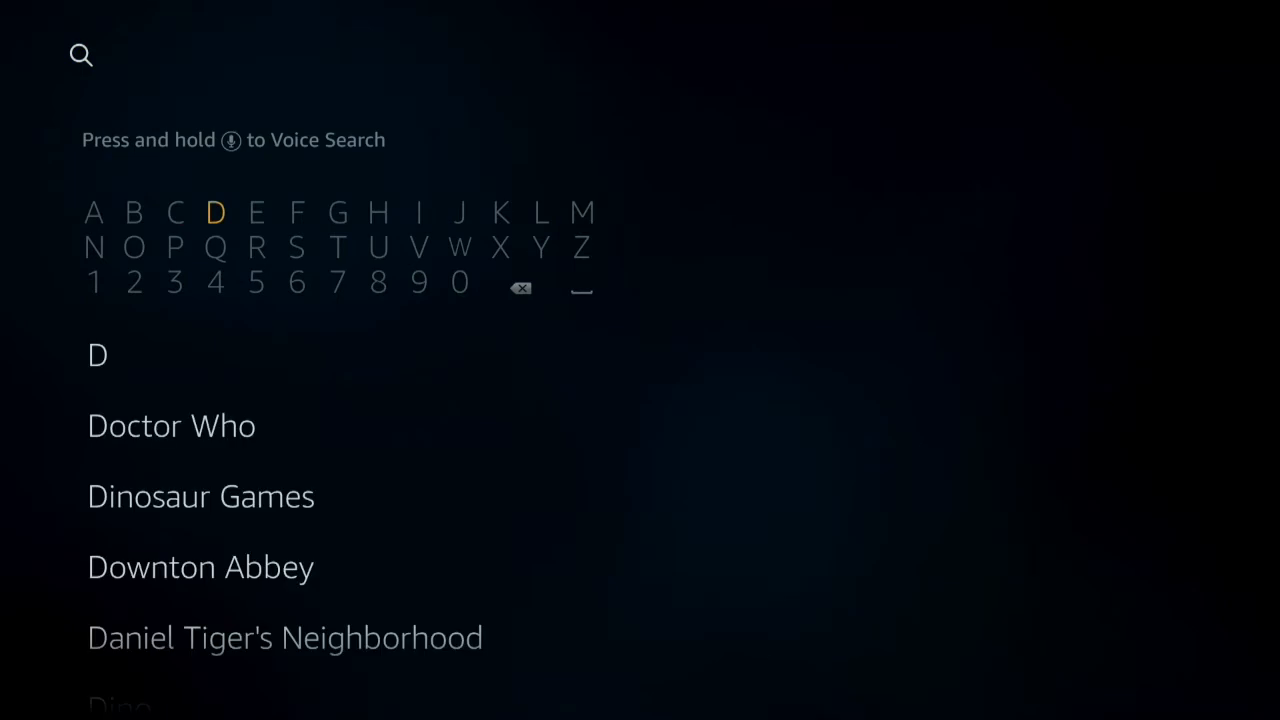
{"action": "left_click", "coordinate": [134, 247]}
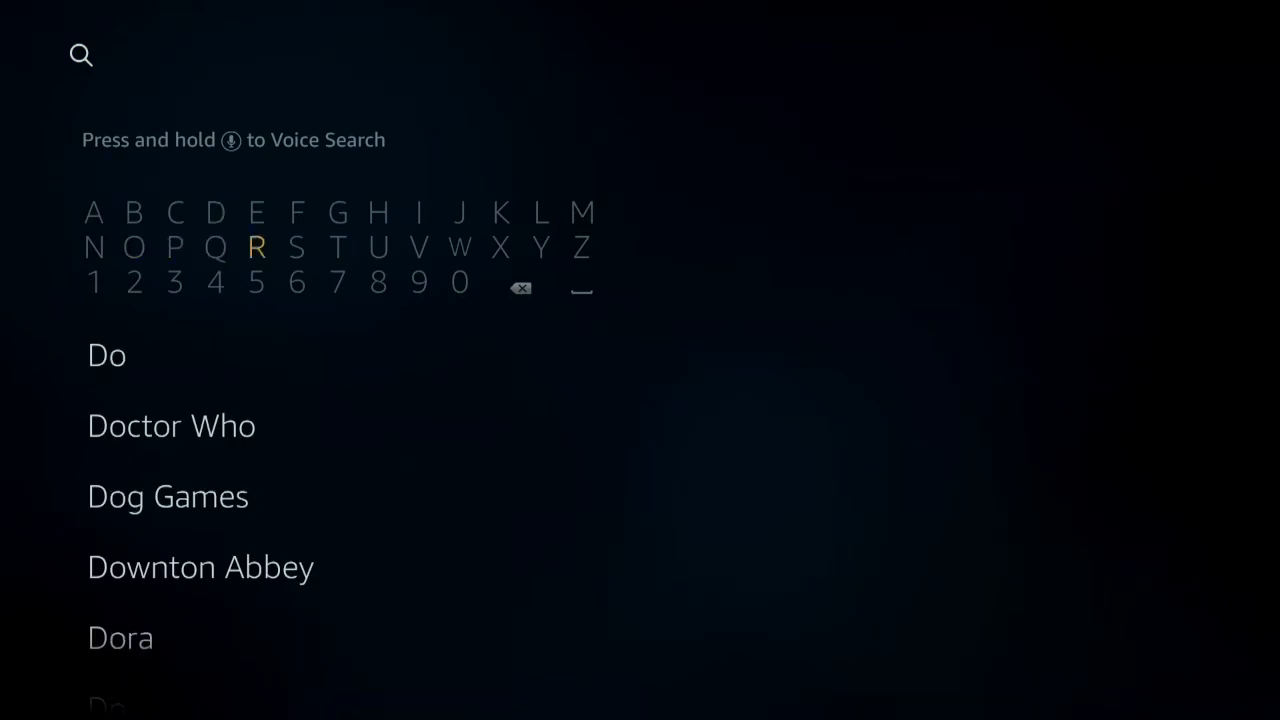
{"action": "left_click", "coordinate": [459, 247]}
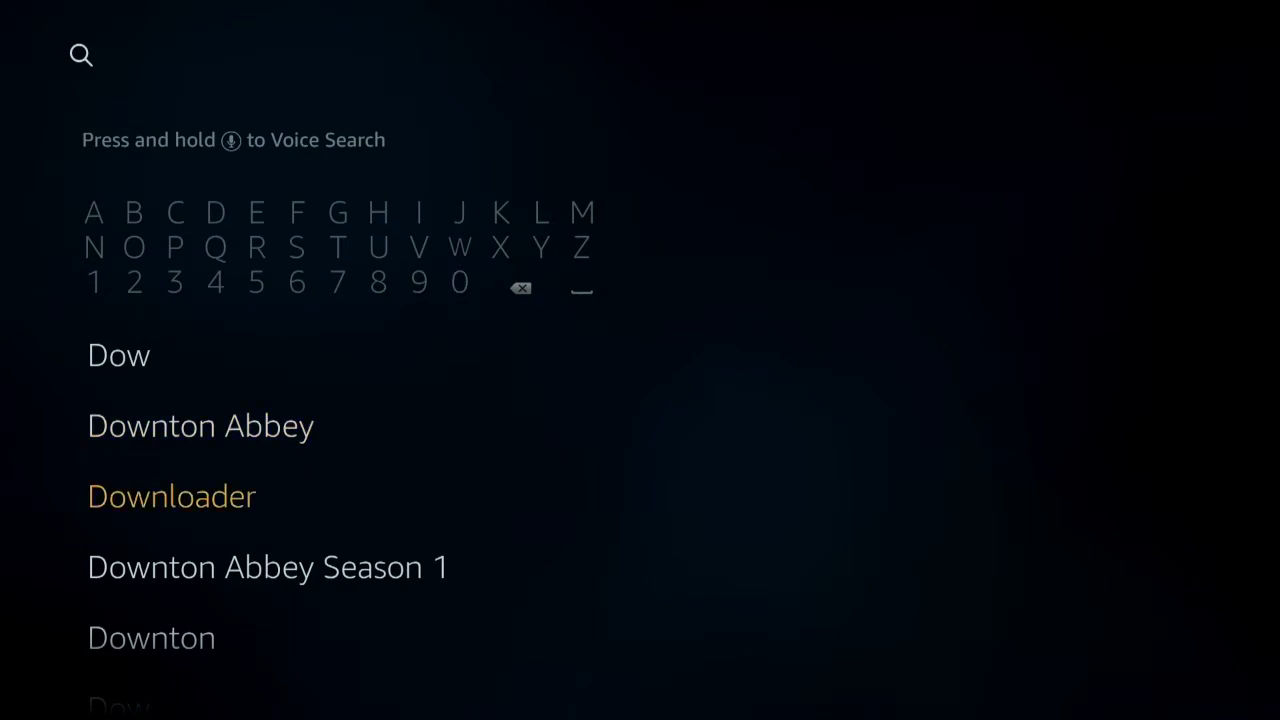
{"action": "left_click", "coordinate": [171, 496]}
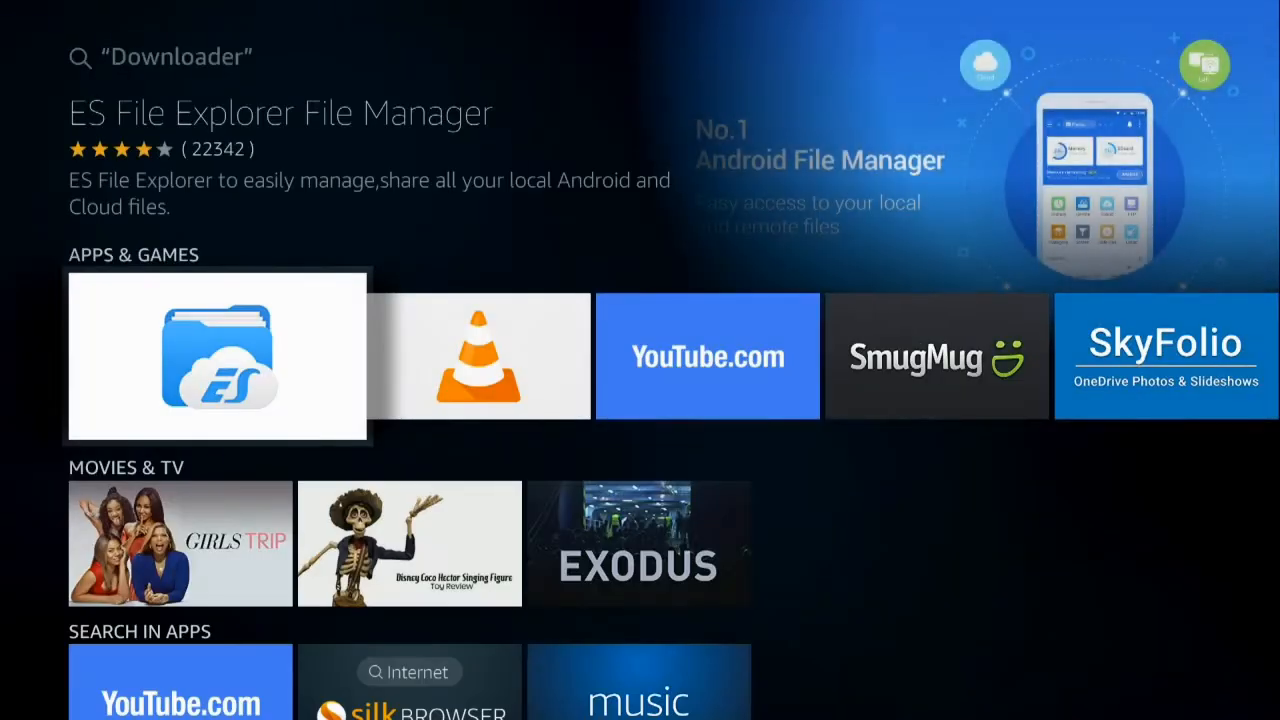
- Open the Downloader app listing and download it
{"action": "scroll", "scroll_direction": "right", "scroll_amount": 3}
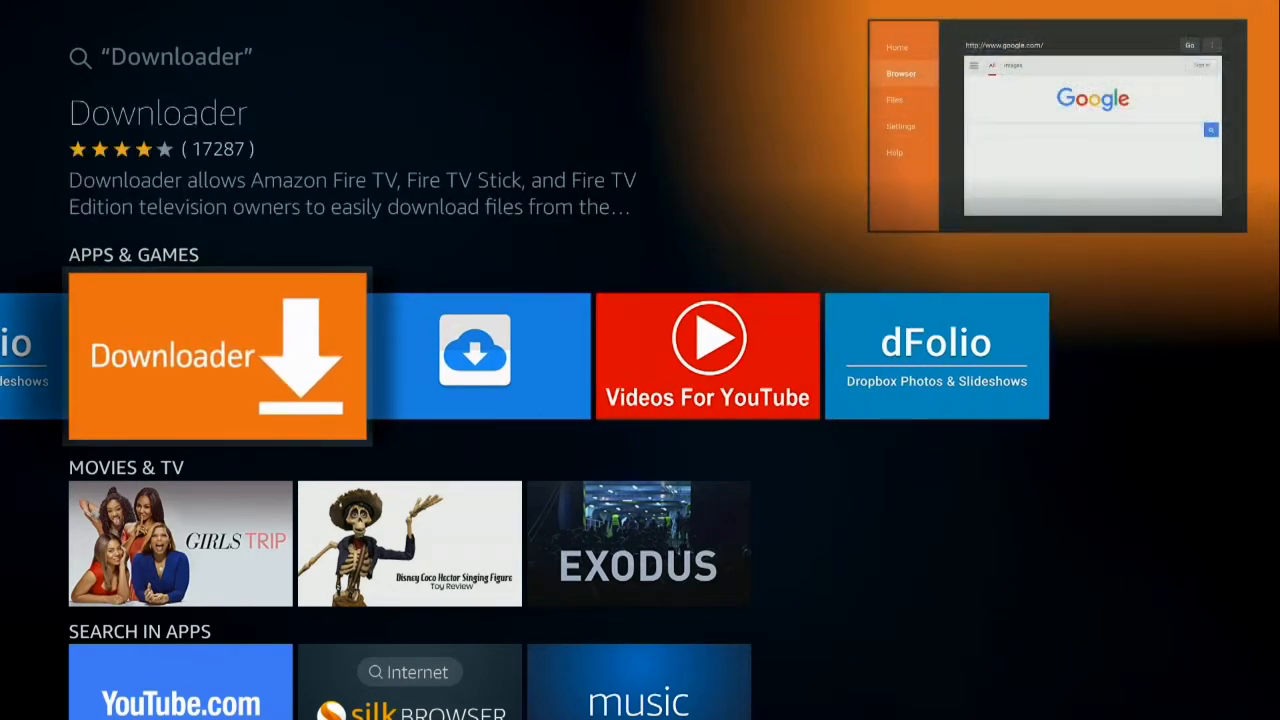
{"action": "left_click", "coordinate": [217, 355]}
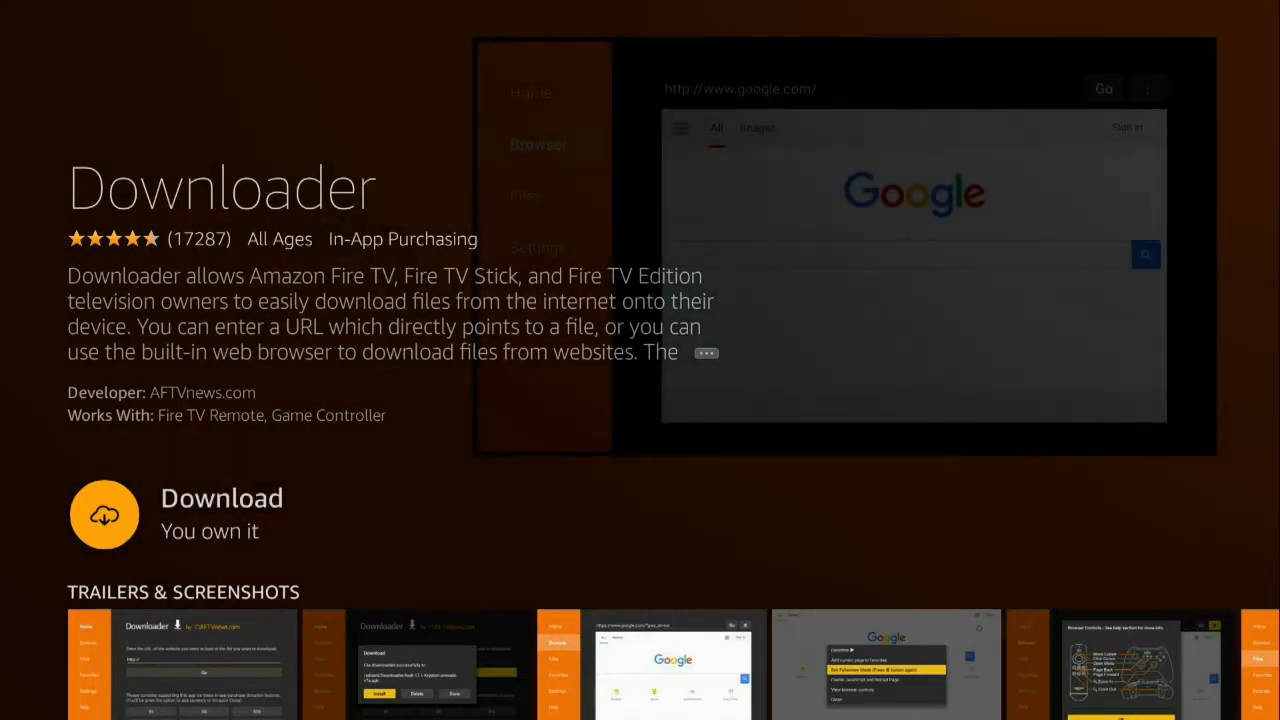
{"action": "left_click", "coordinate": [104, 514]}
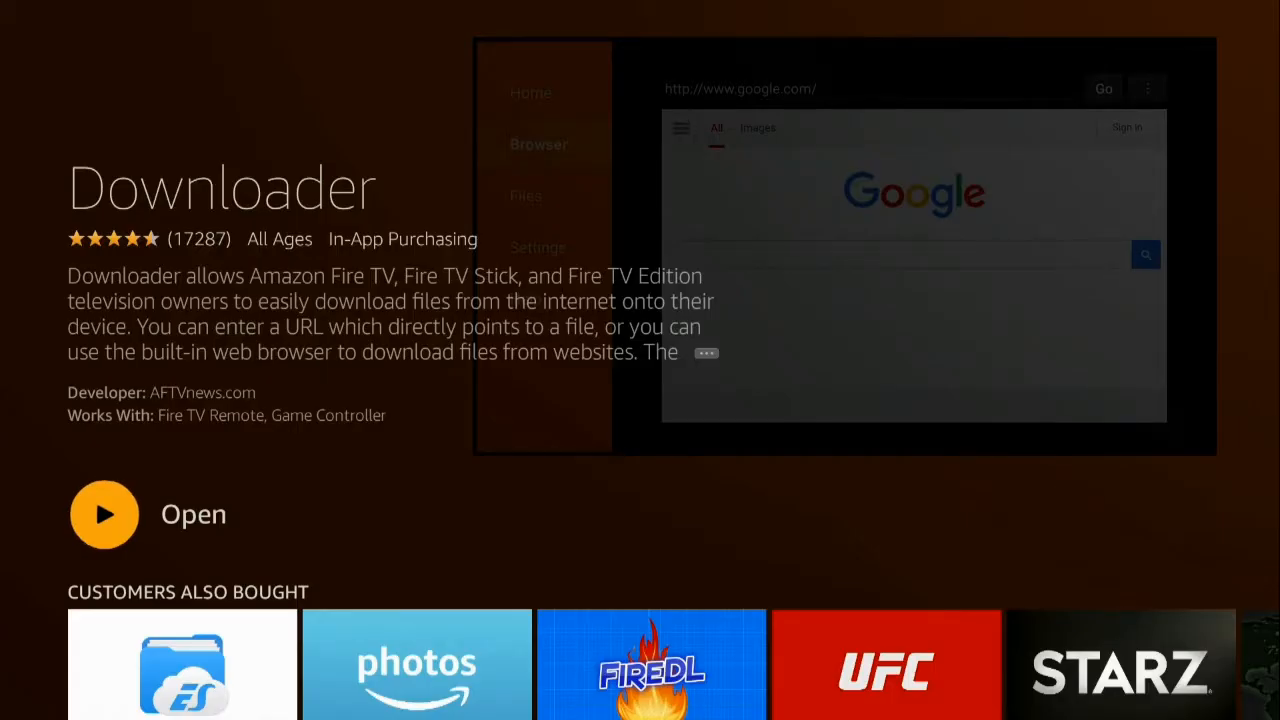
- Launch Downloader, dismiss update notes, enable JavaScript in its settings, and return Home
{"action": "left_click", "coordinate": [104, 514]}
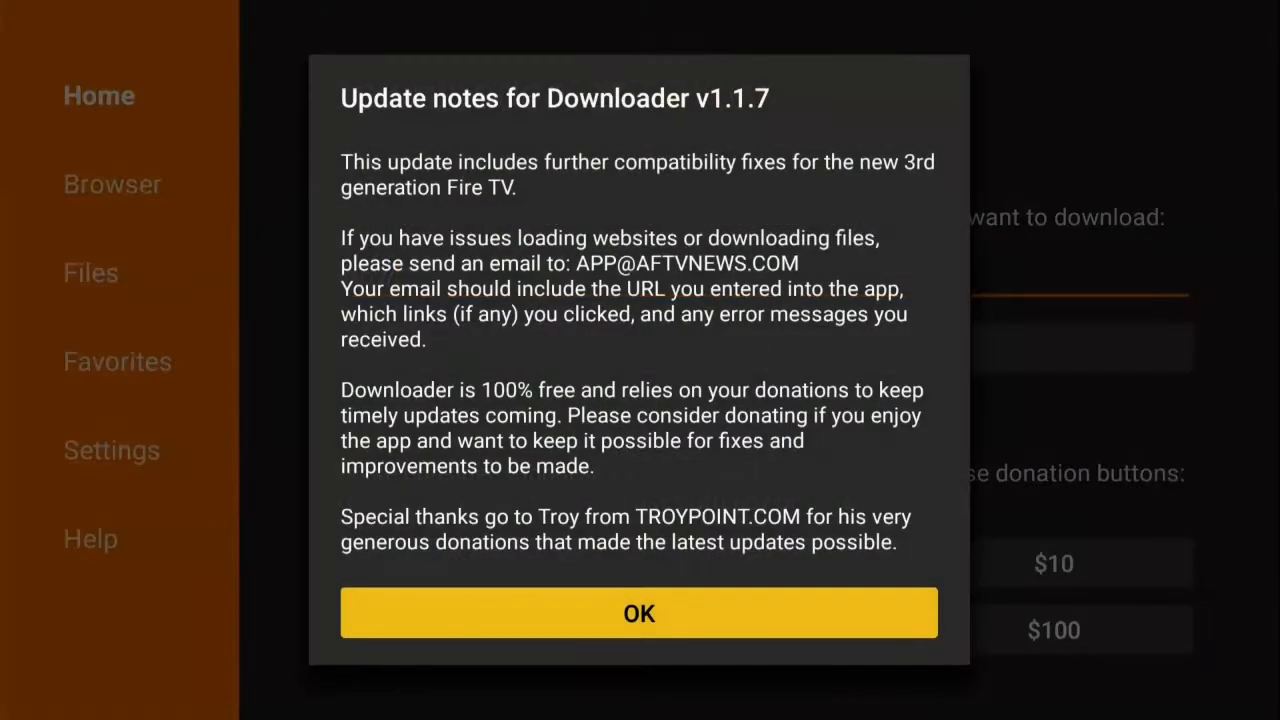
{"action": "left_click", "coordinate": [638, 613]}
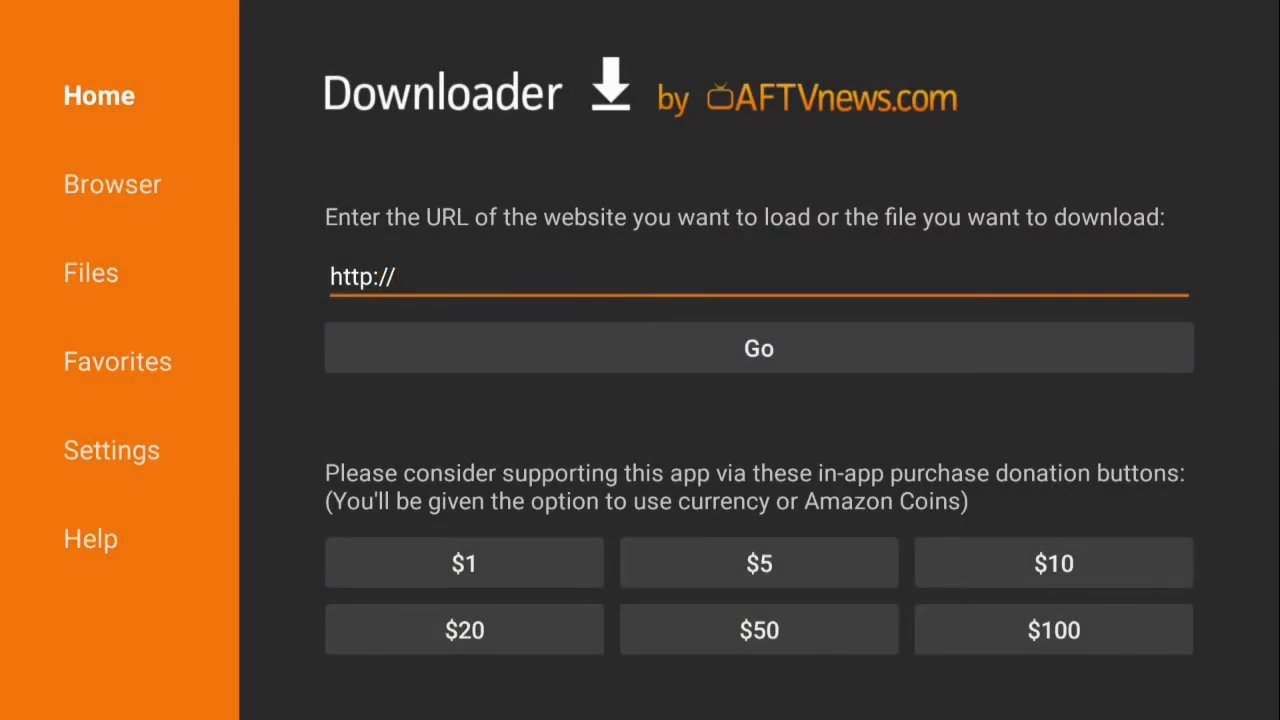
{"action": "mouse_move", "coordinate": [91, 272]}
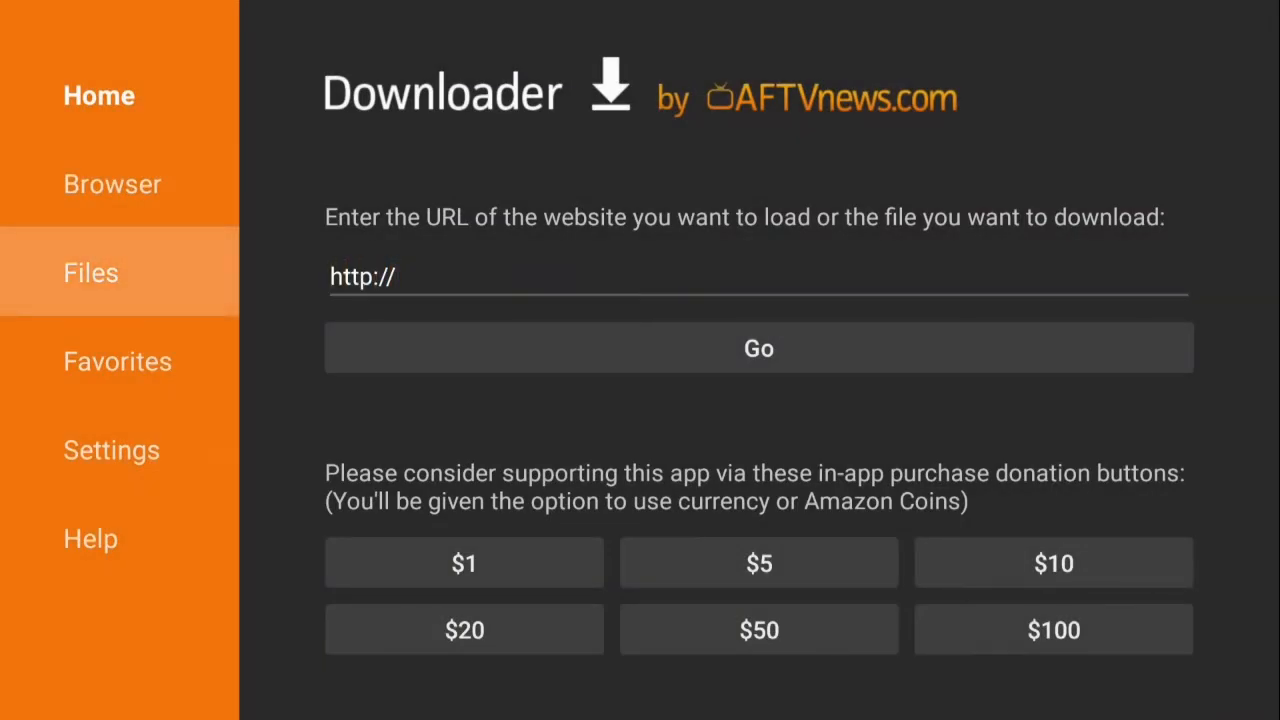
{"action": "left_click", "coordinate": [113, 449]}
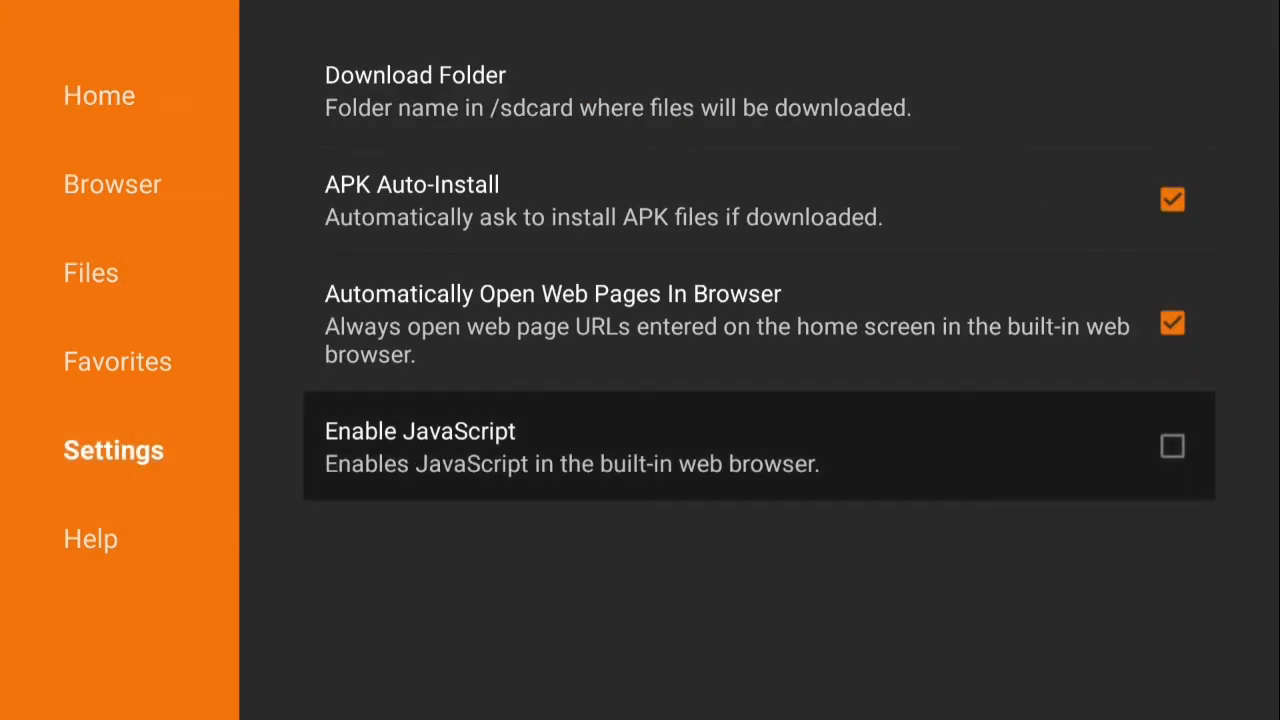
{"action": "left_click", "coordinate": [420, 446]}
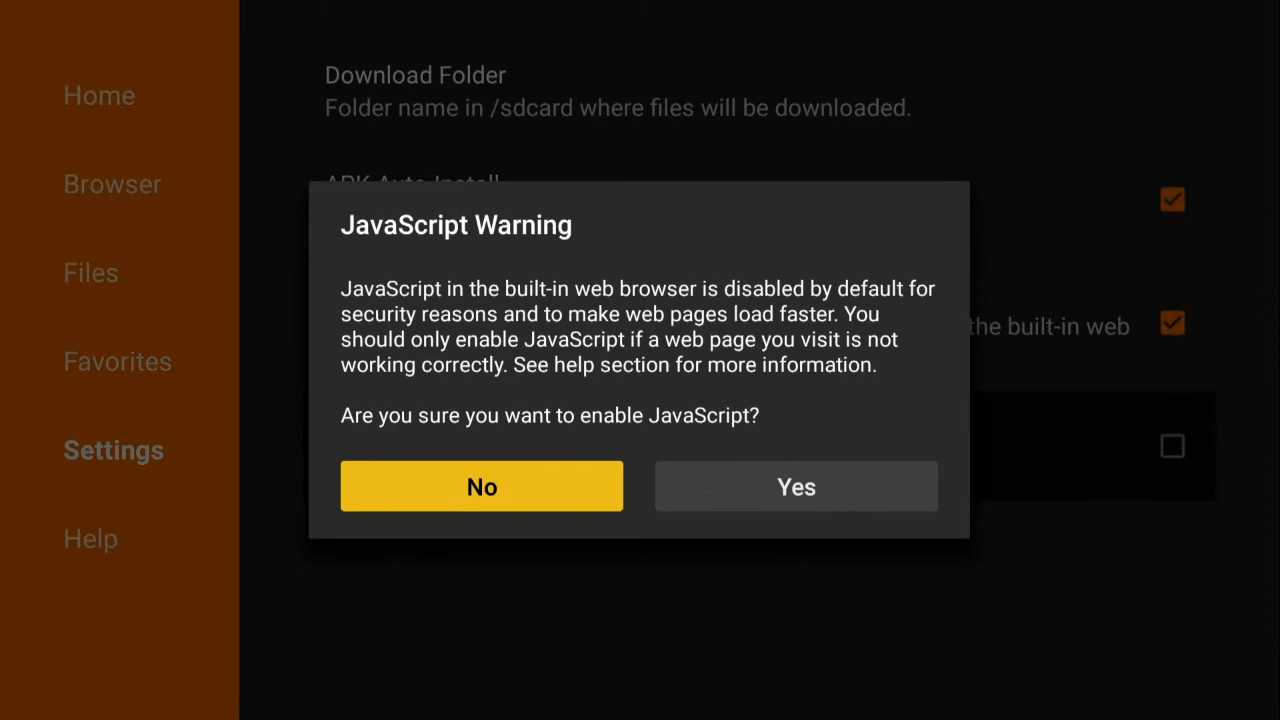
{"action": "left_click", "coordinate": [796, 486]}
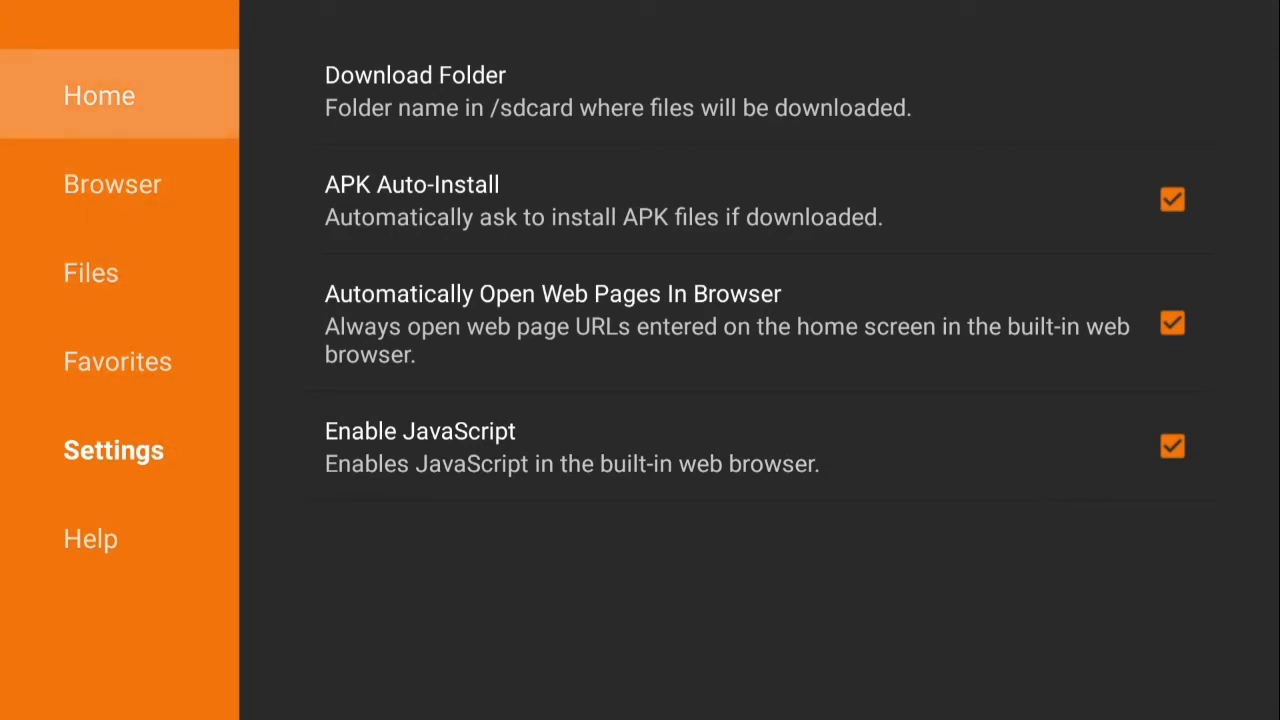
{"action": "left_click", "coordinate": [99, 95]}
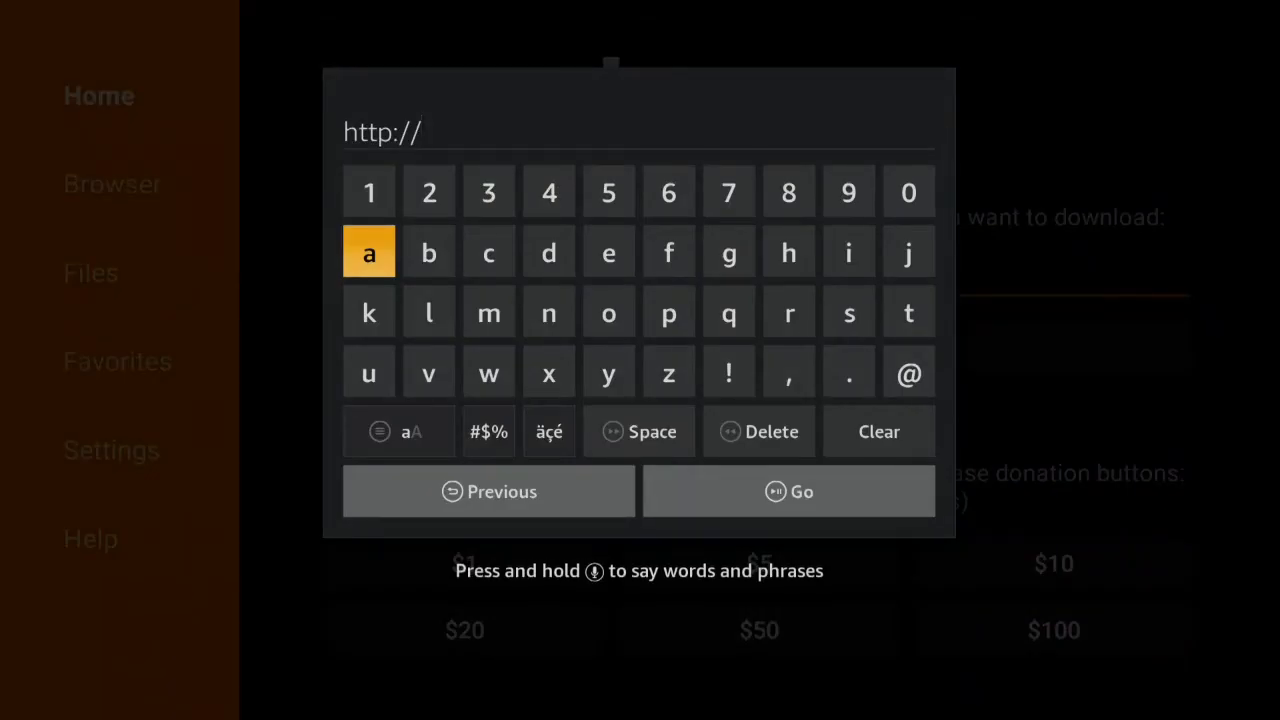
{"action": "left_click", "coordinate": [848, 252]}
{"action": "type", "text": "tiny"}
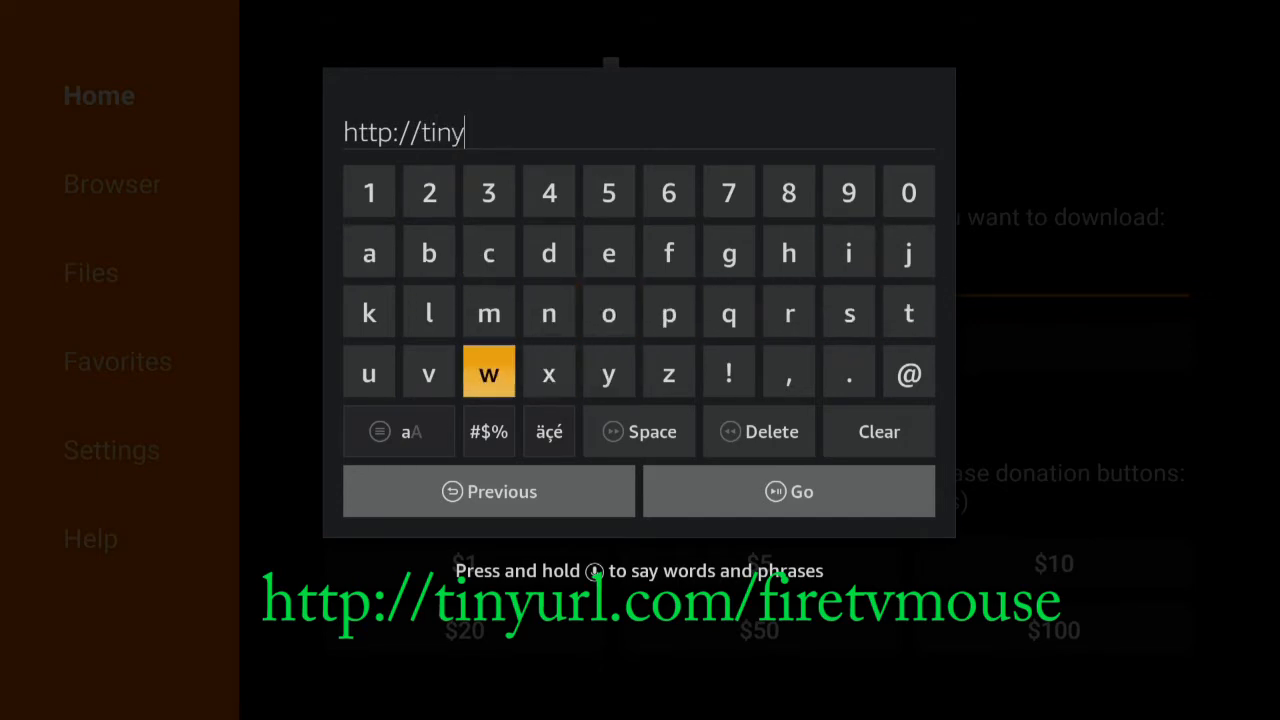
{"action": "left_click", "coordinate": [428, 312]}
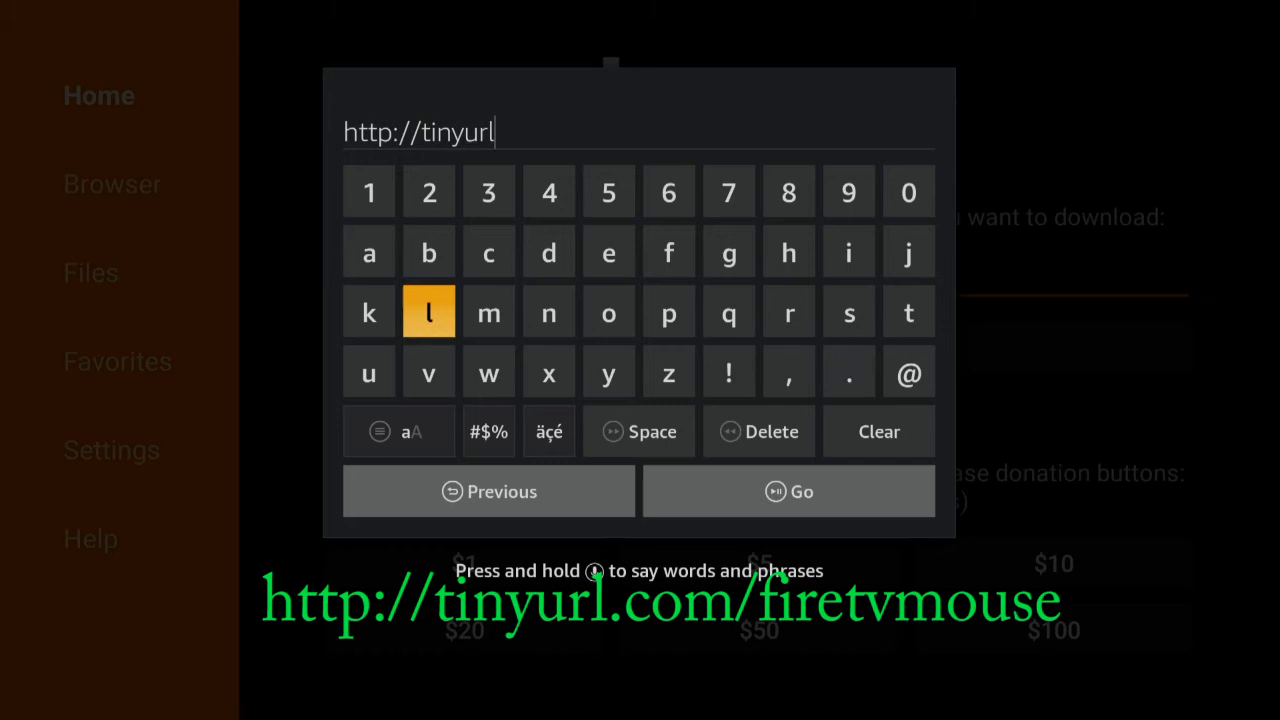
{"action": "left_click", "coordinate": [488, 252]}
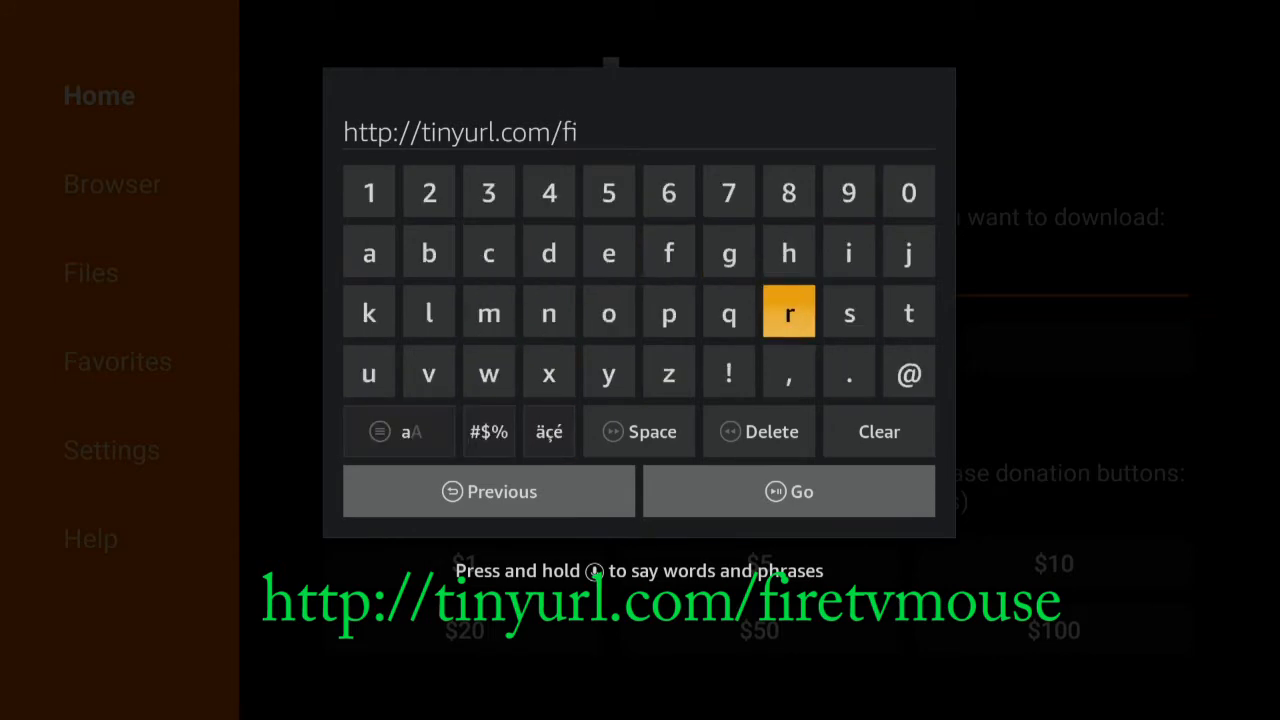
{"action": "left_click", "coordinate": [908, 312]}
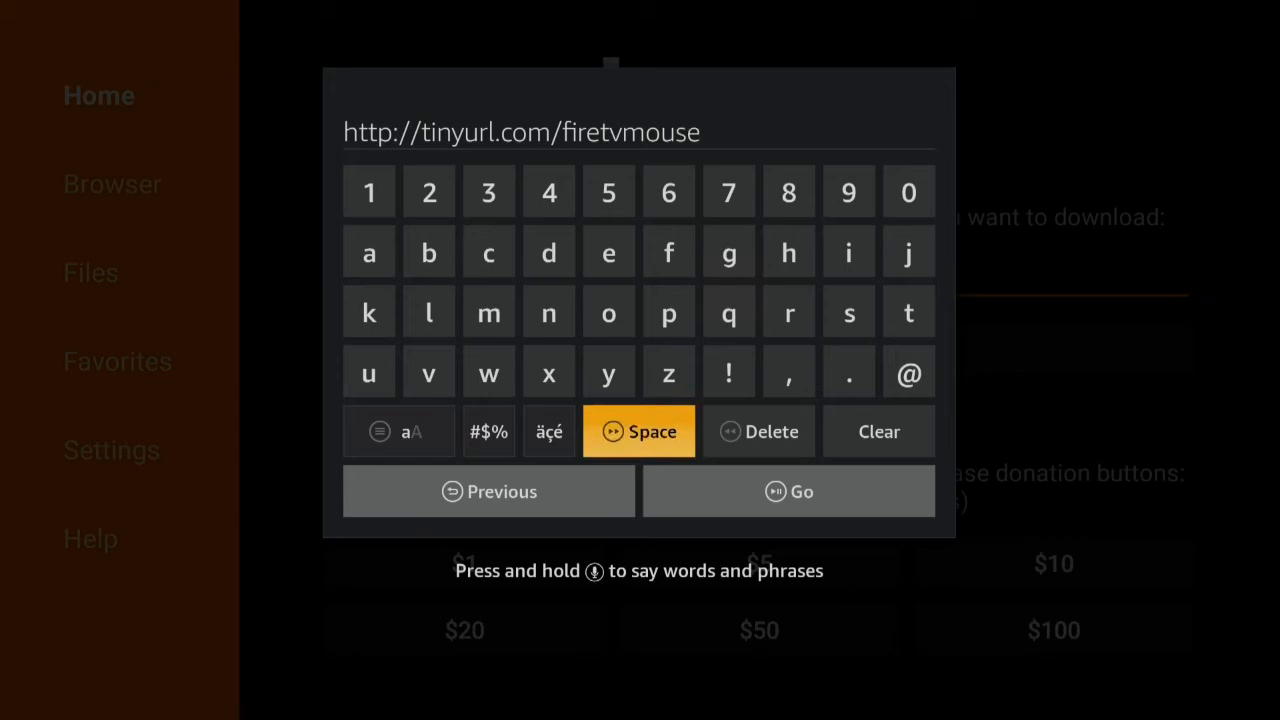
{"action": "left_click", "coordinate": [788, 491]}
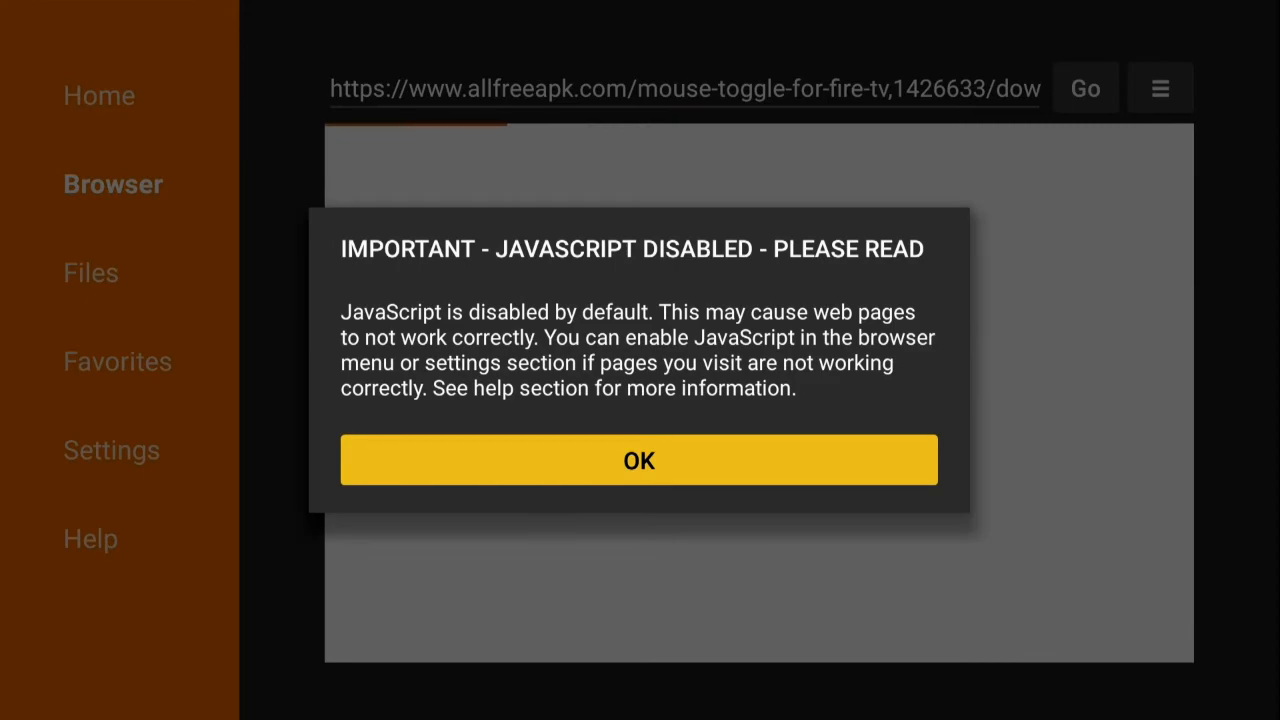
{"action": "left_click", "coordinate": [638, 460]}
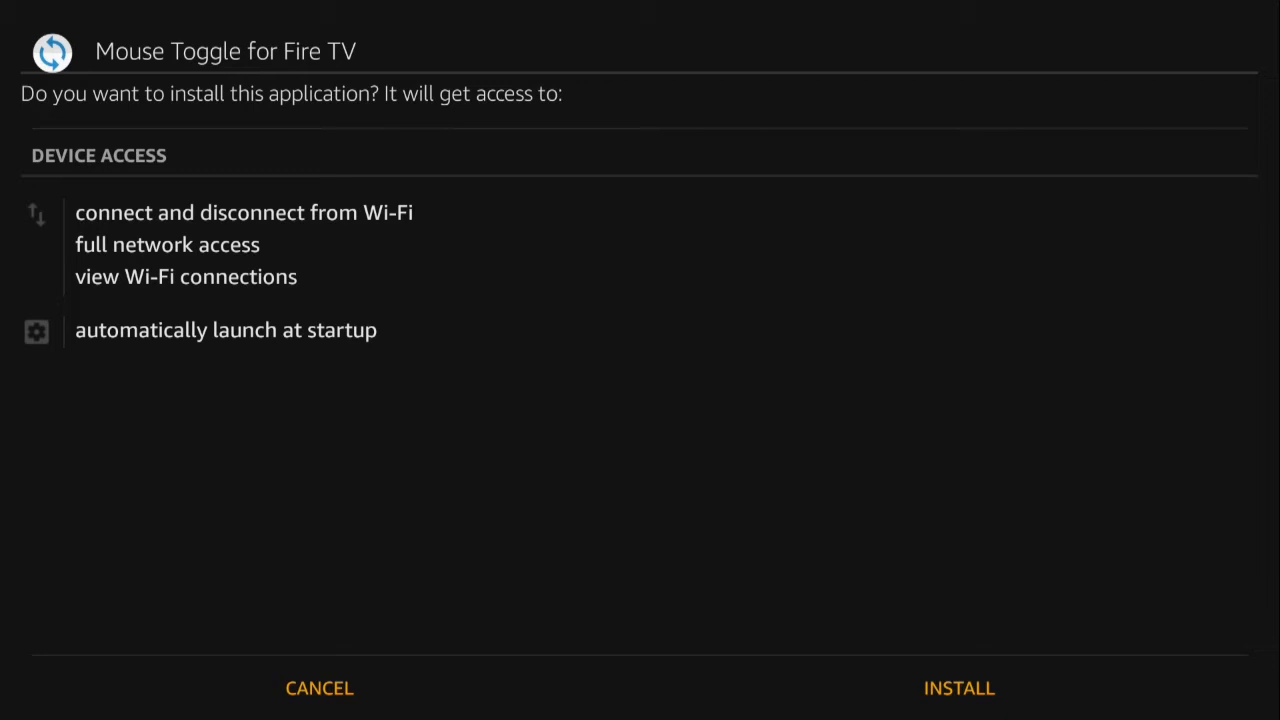
{"action": "mouse_move", "coordinate": [958, 688]}
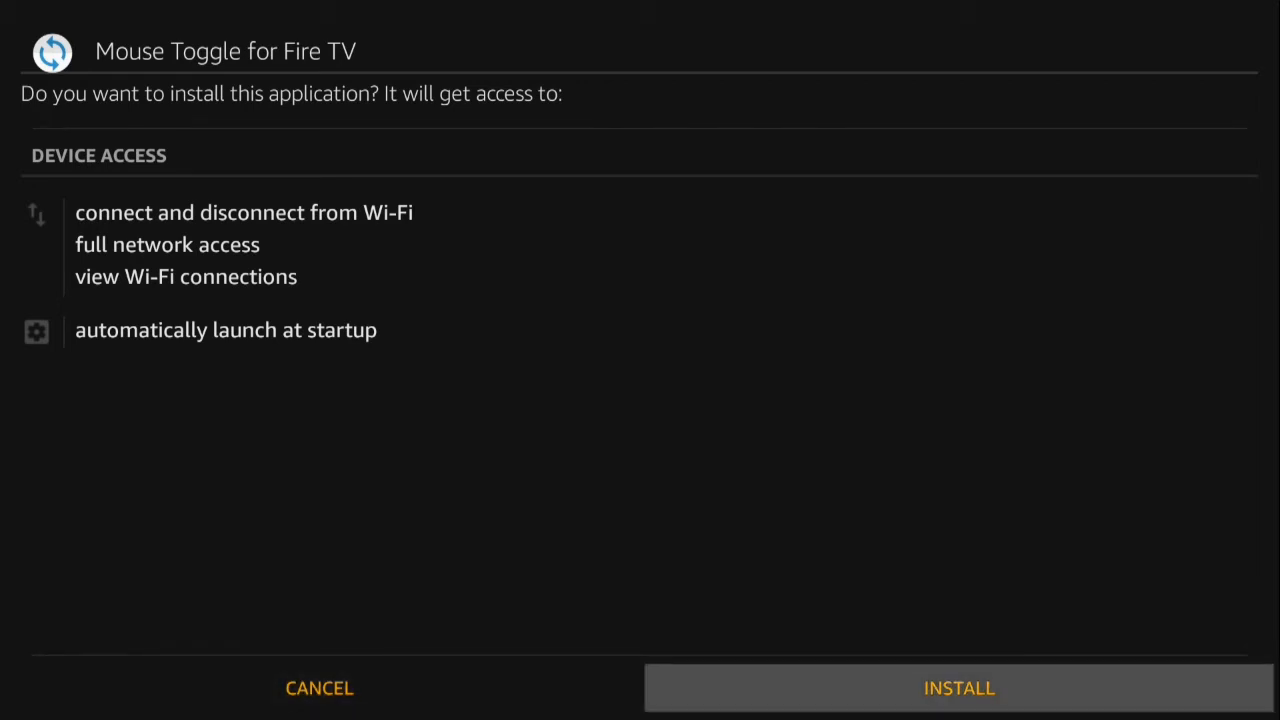
- Install Mouse Toggle for Fire TV and switch on its mouse service
{"action": "left_click", "coordinate": [957, 688]}
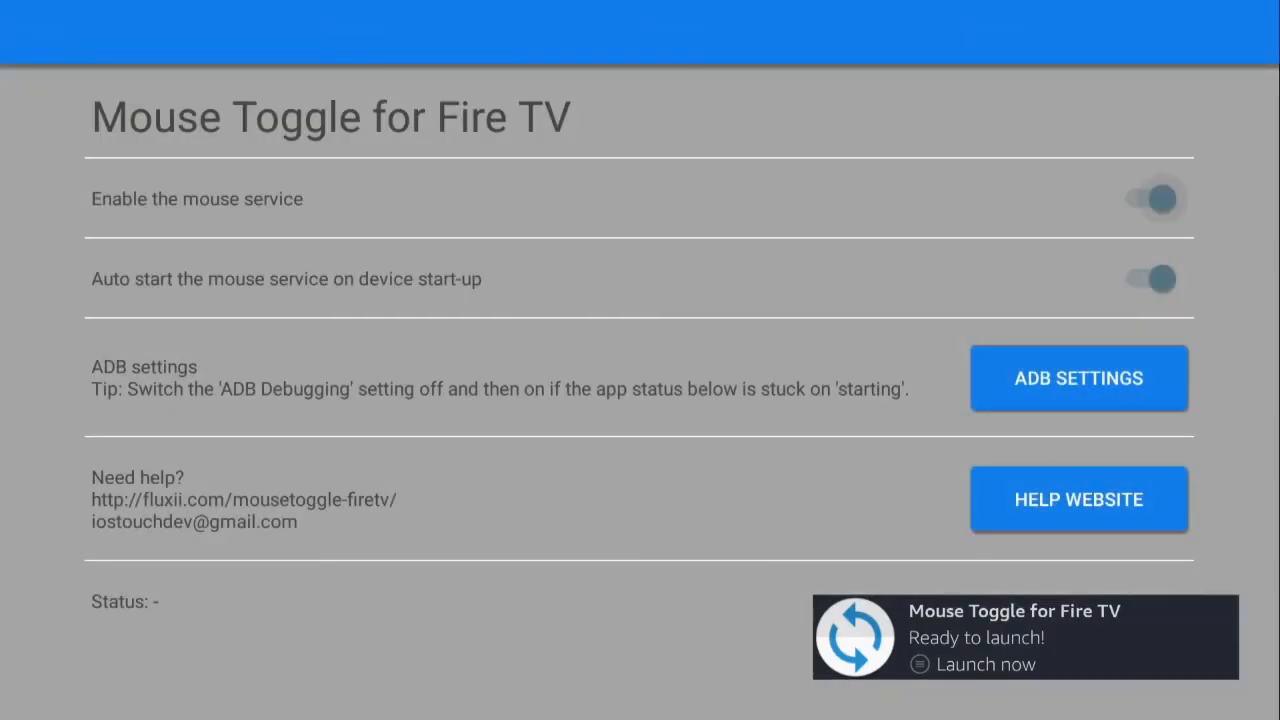
{"action": "left_click", "coordinate": [1078, 377]}
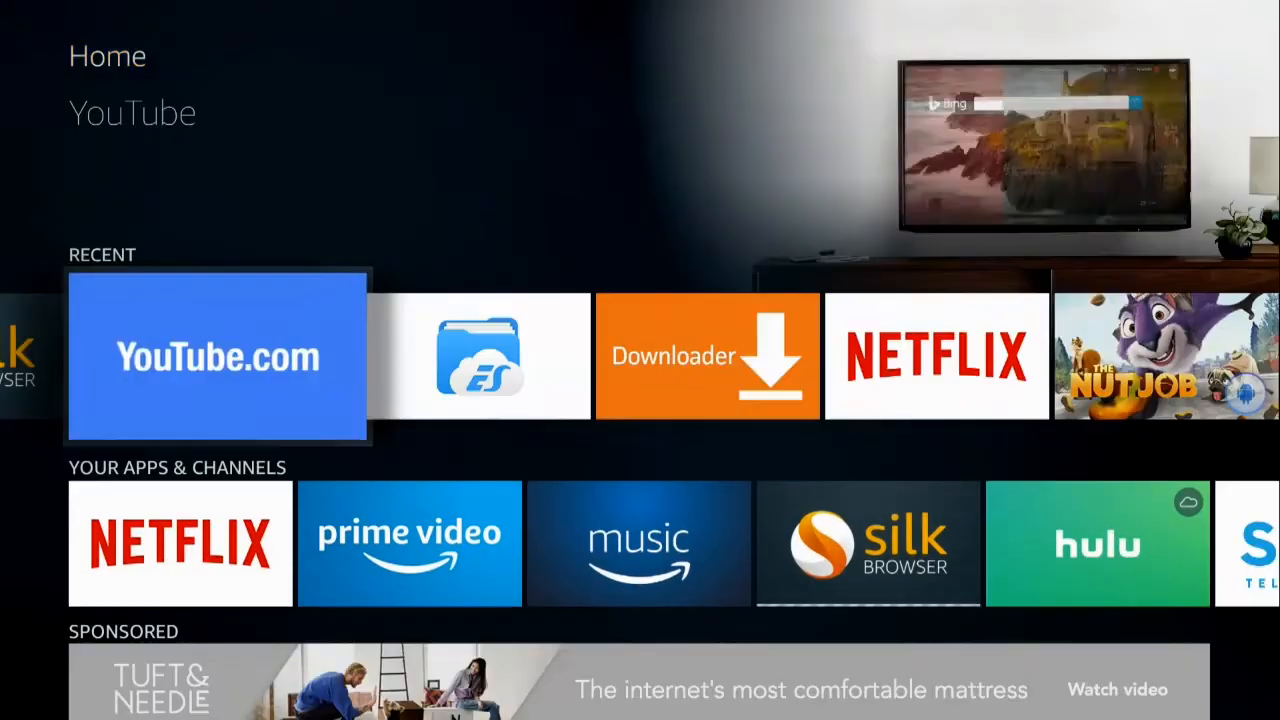
- Open YouTube.com with Silk Browser and accept Silk's Terms of Use
{"action": "left_click", "coordinate": [217, 356]}
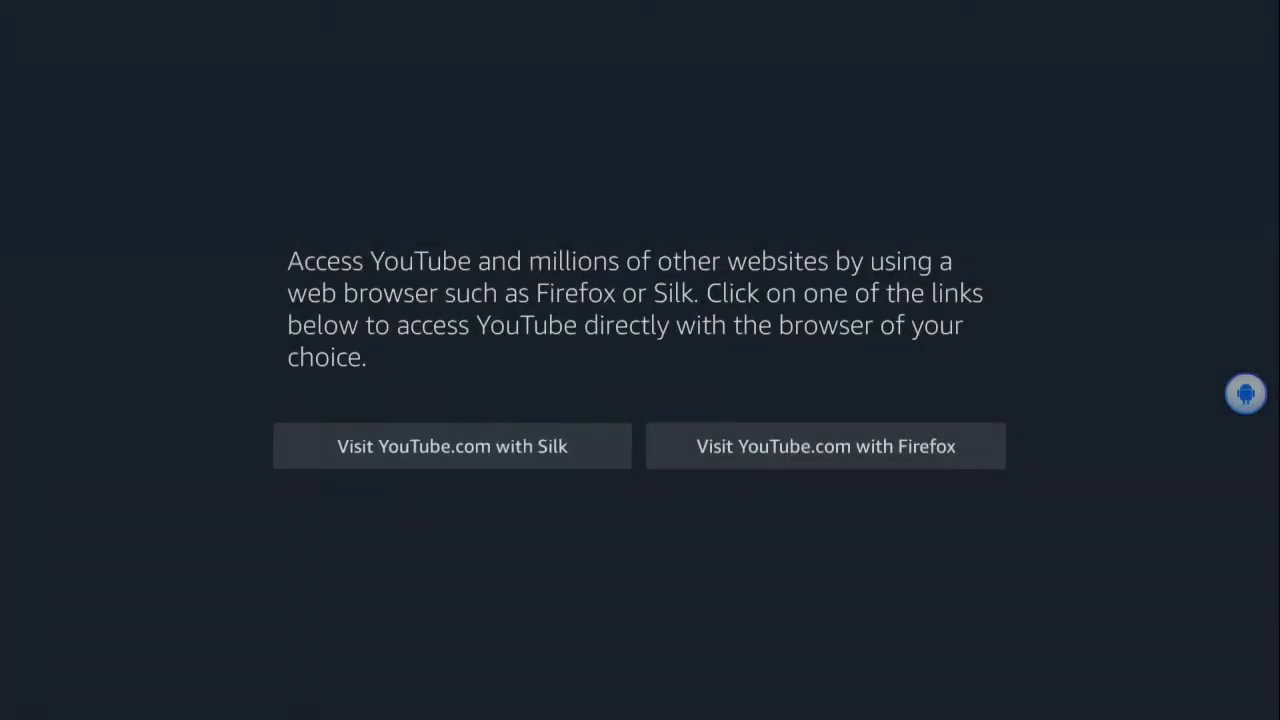
{"action": "left_click", "coordinate": [451, 445]}
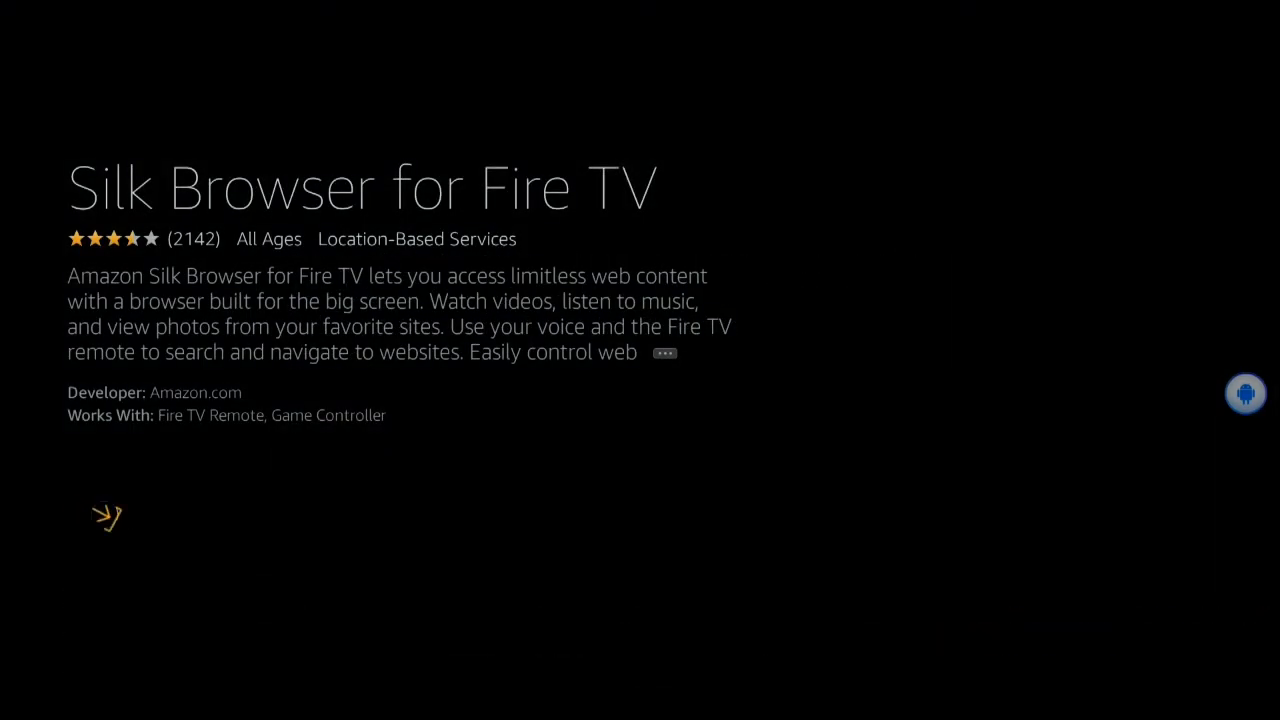
{"action": "left_click", "coordinate": [104, 513]}
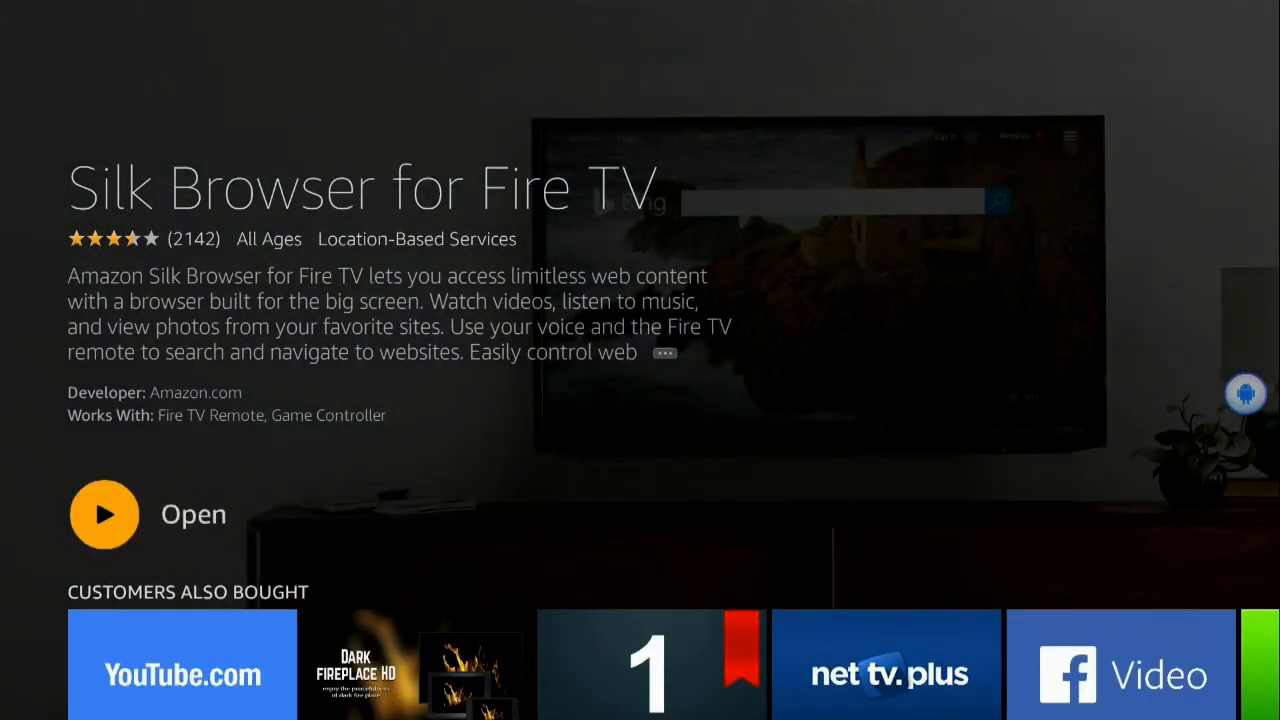
{"action": "left_click", "coordinate": [104, 514]}
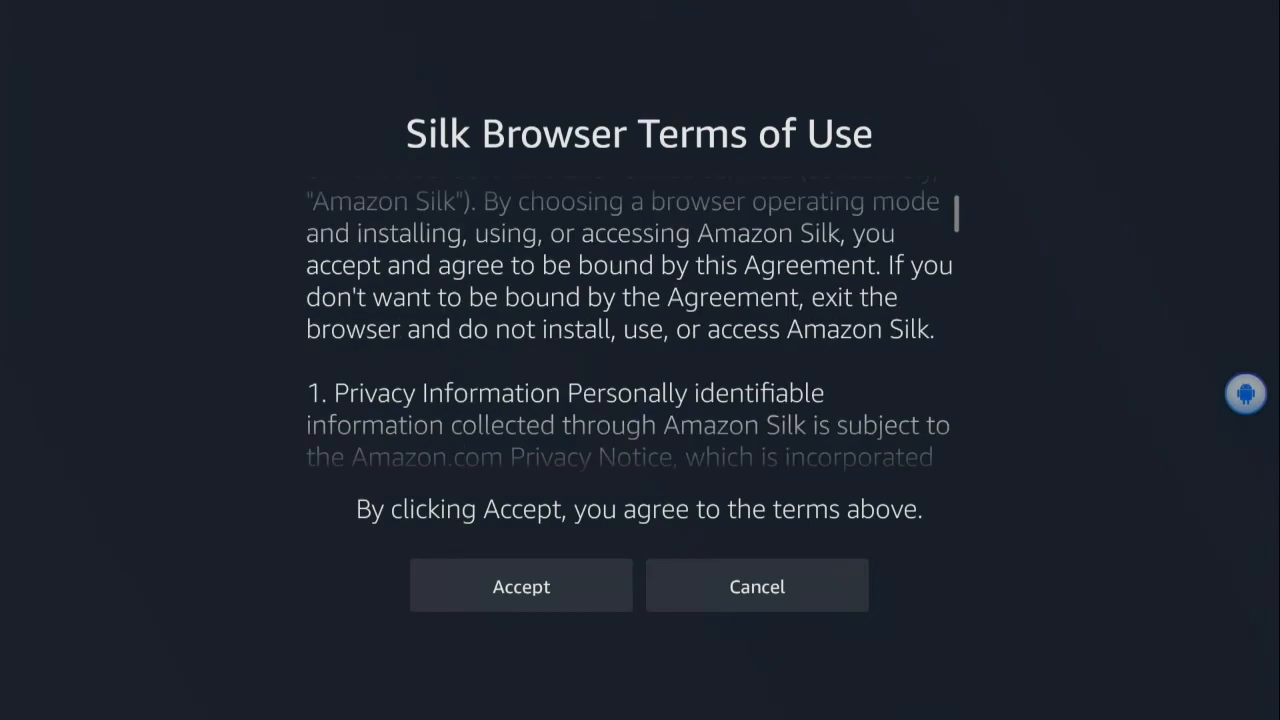
{"action": "scroll", "scroll_direction": "down", "scroll_amount": 3}
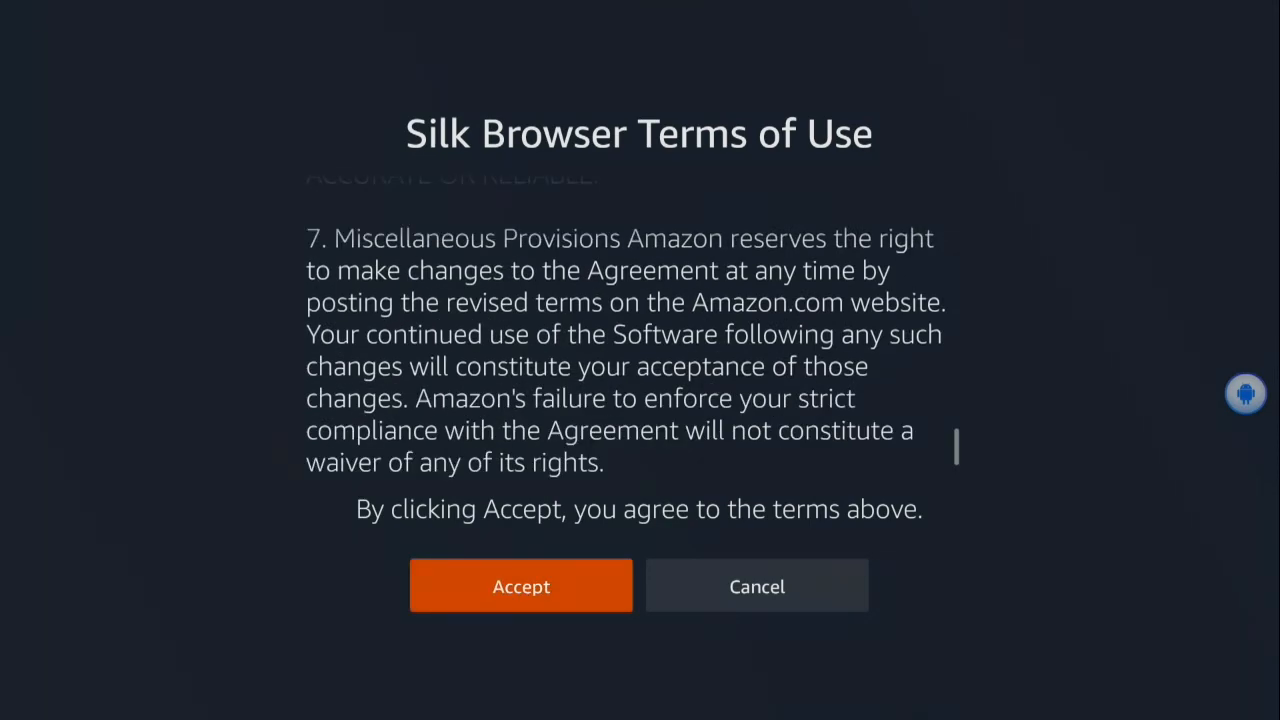
{"action": "left_click", "coordinate": [521, 586]}
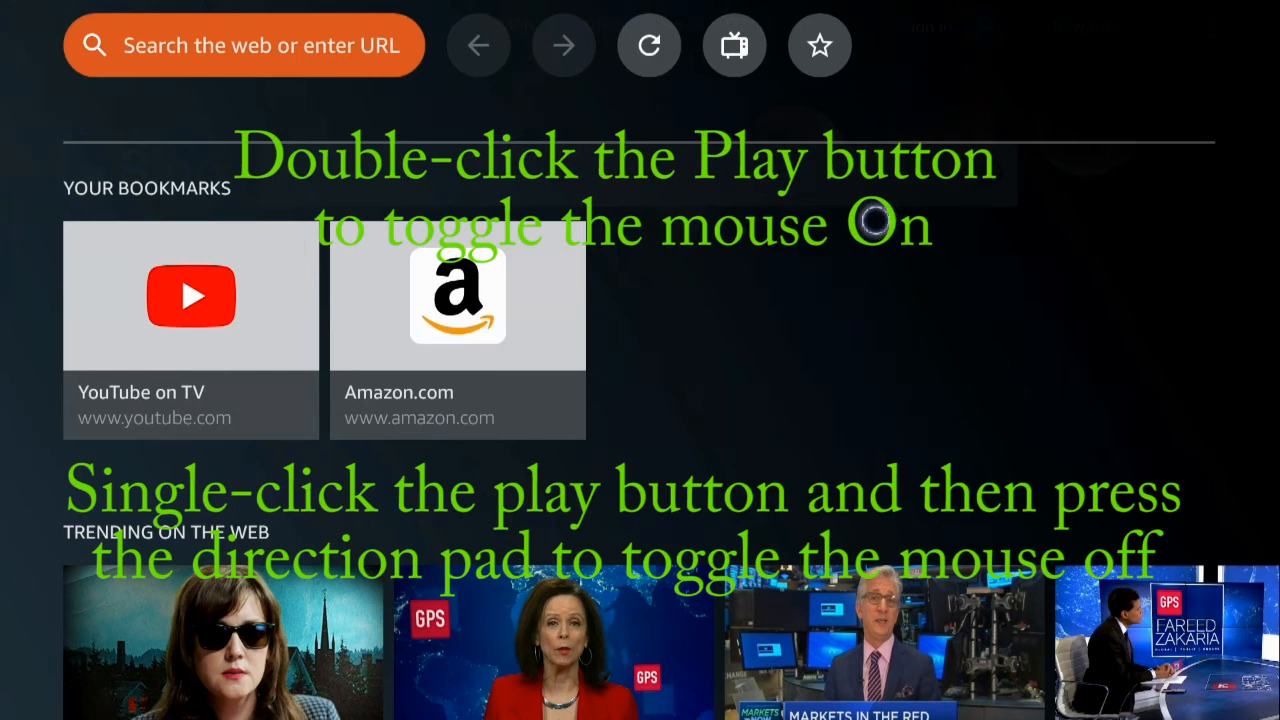
{"action": "mouse_move", "coordinate": [793, 351]}
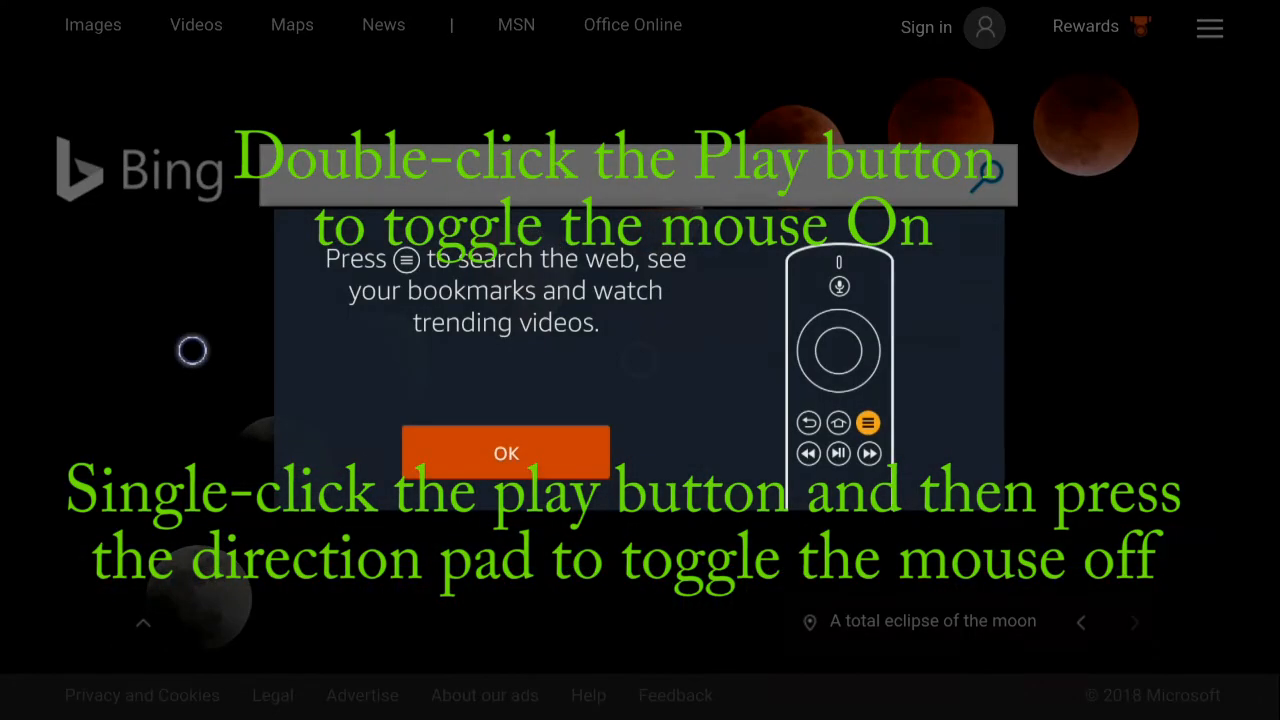
- Dismiss the Bing search tip, reach YouTube's sign-in prompt, then go Home
{"action": "left_click", "coordinate": [506, 453]}
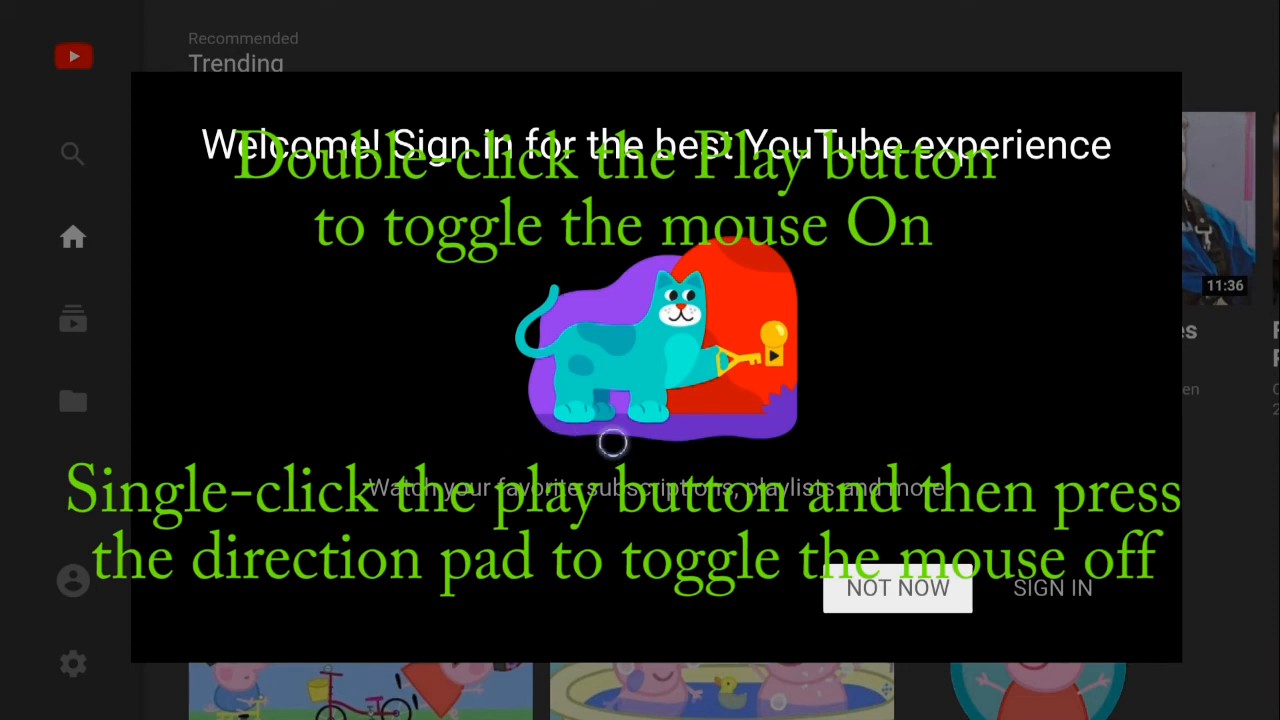
{"action": "mouse_move", "coordinate": [946, 443]}
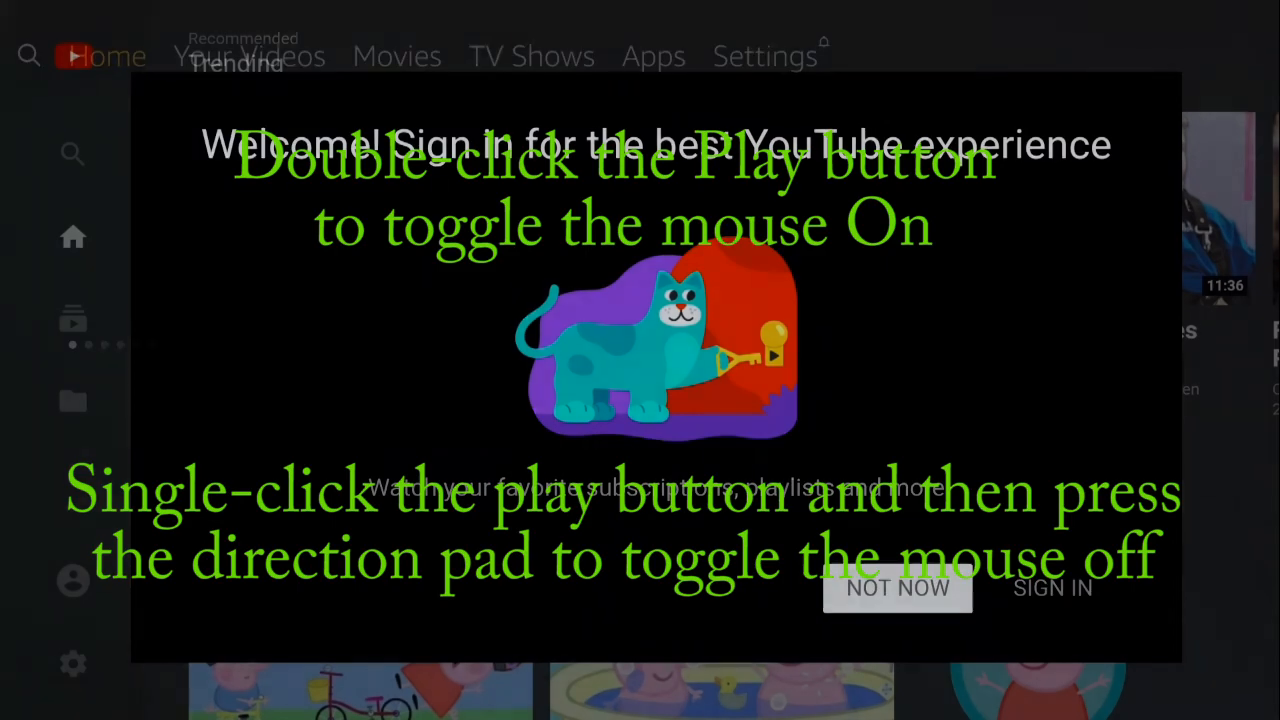
{"action": "left_click", "coordinate": [897, 588]}
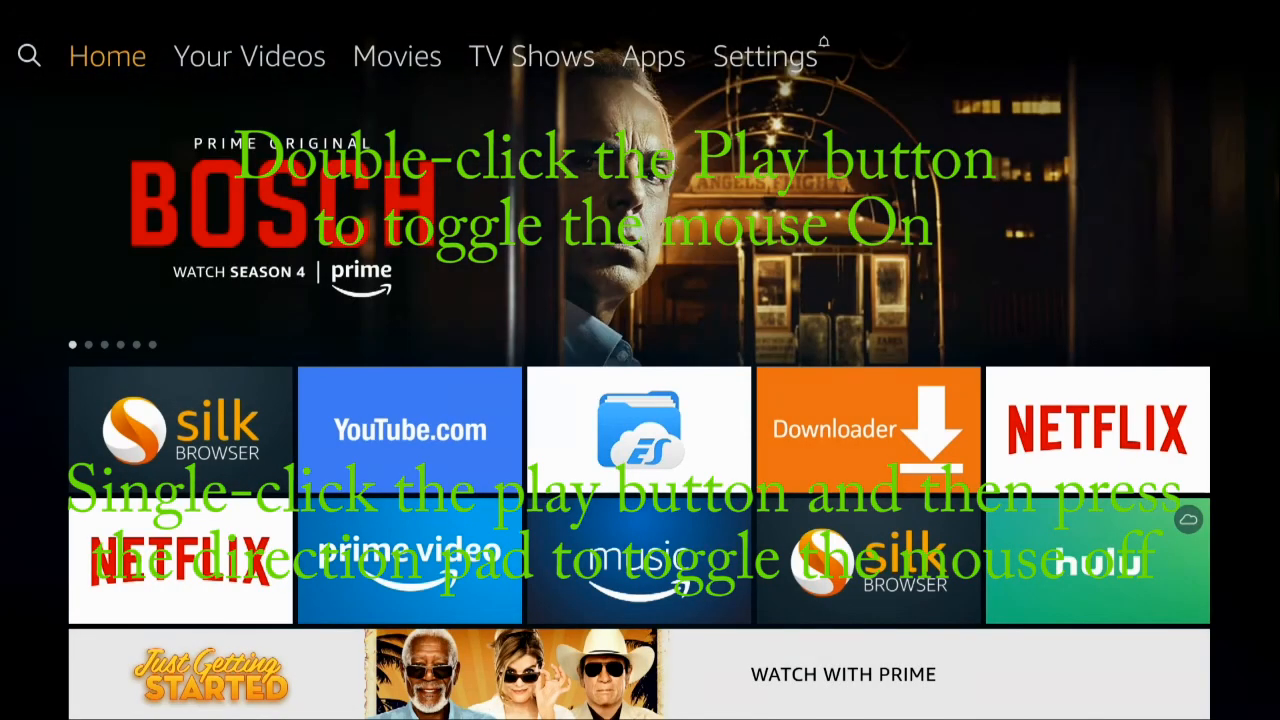